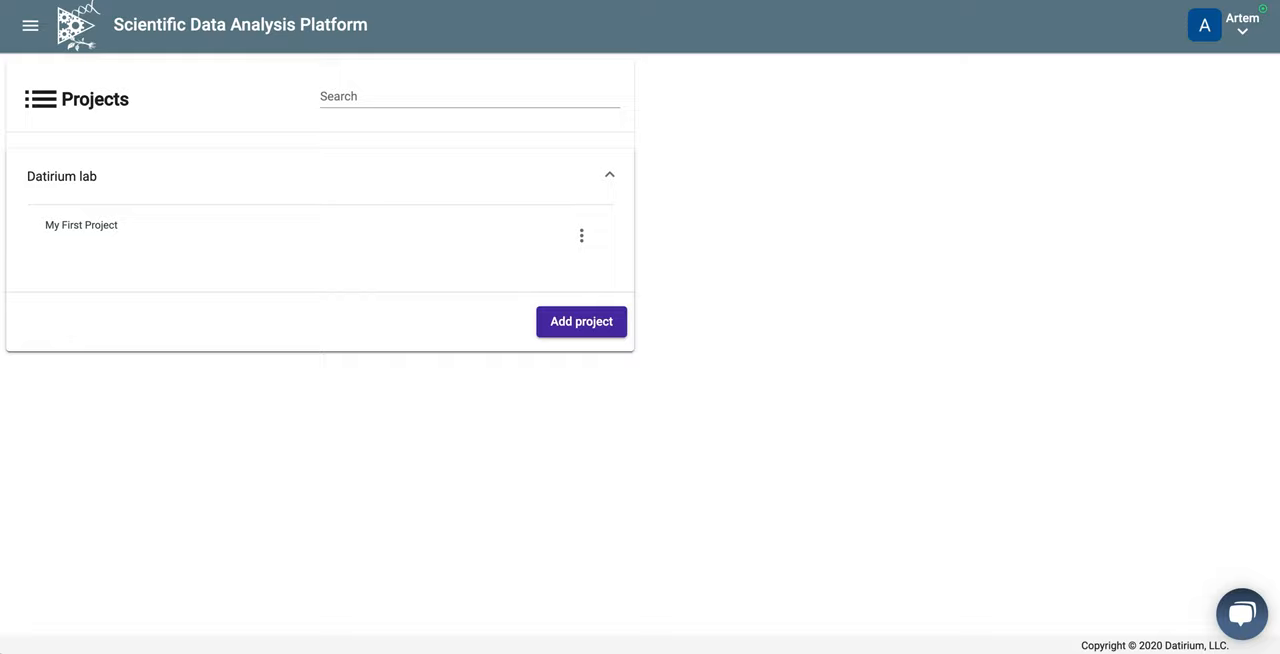
mouse_move(764, 452)
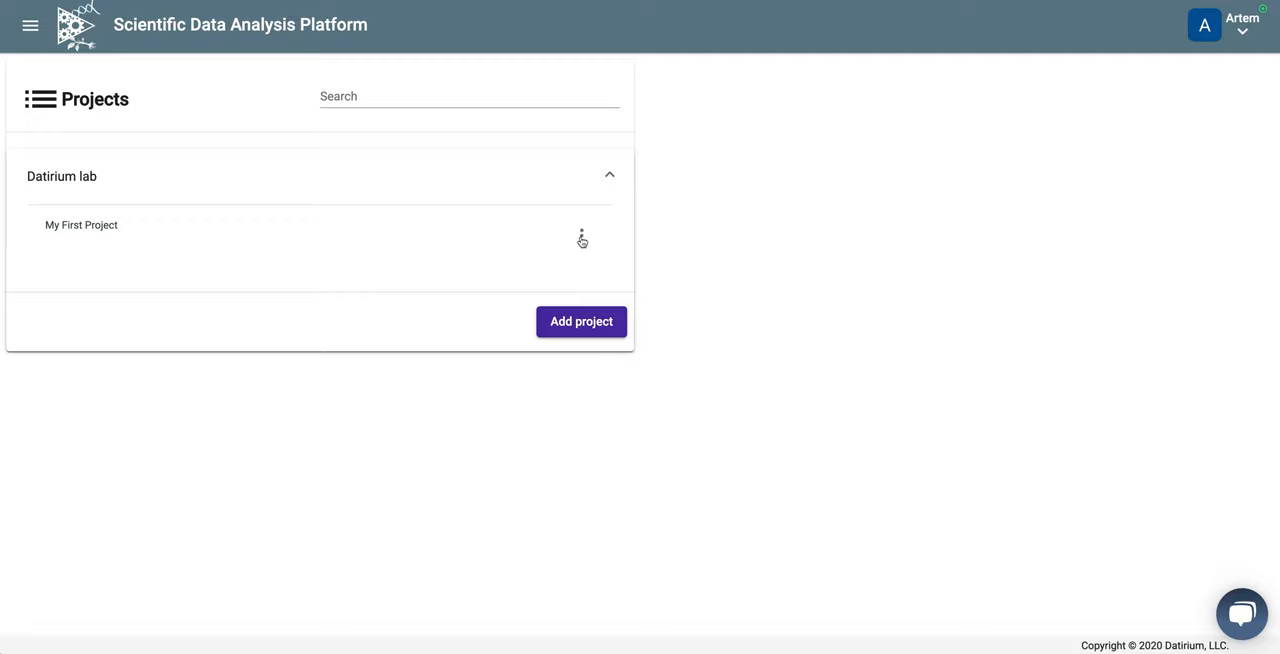
Filter My First Project's workflows by 'ata' and tick Trim Galore ATAC-Seq pipeline single-read
click(580, 236)
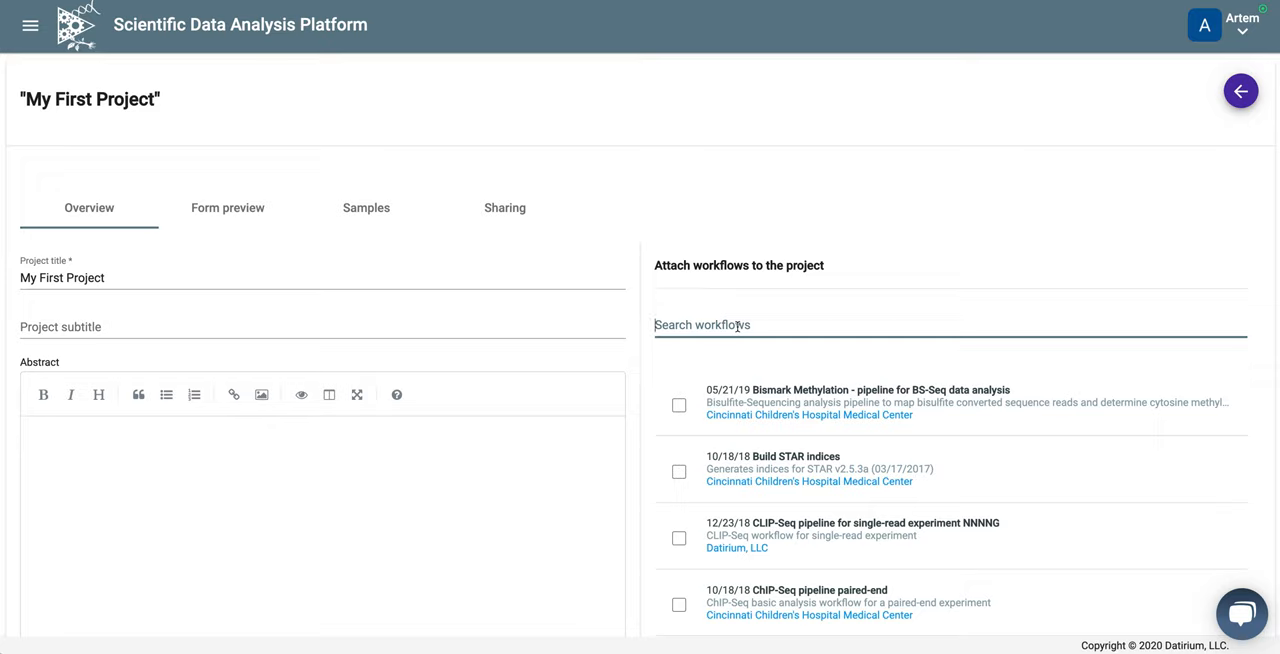
text(atac)
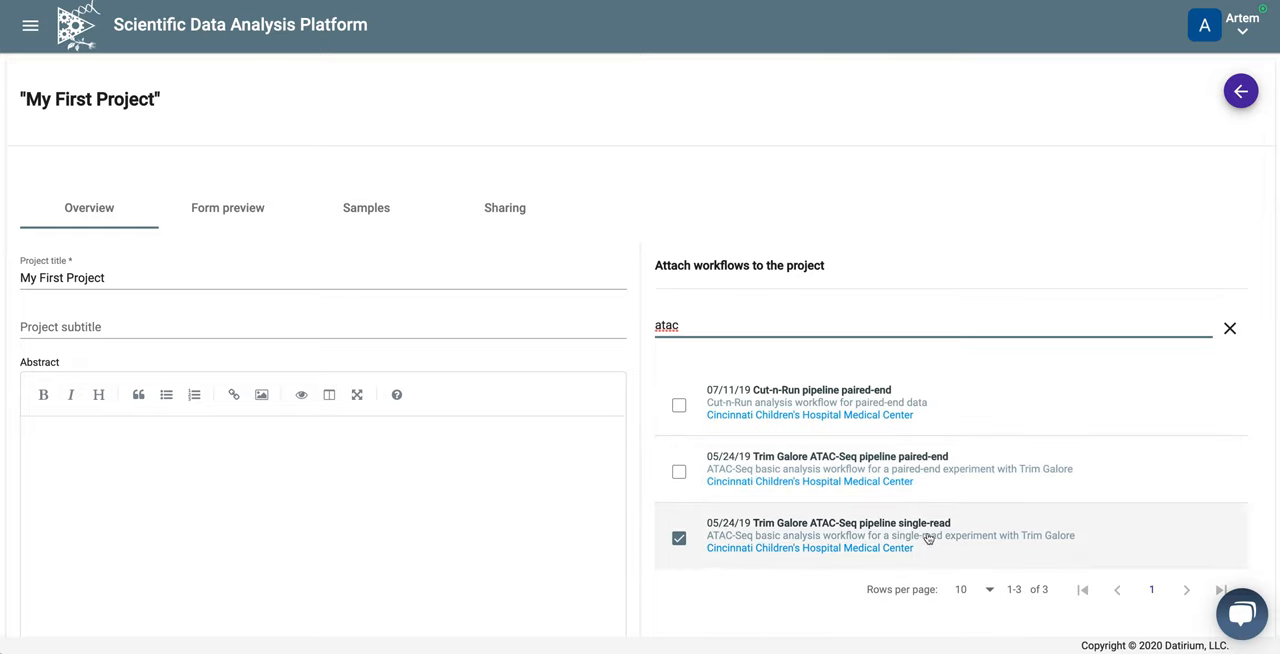
mouse_move(744, 546)
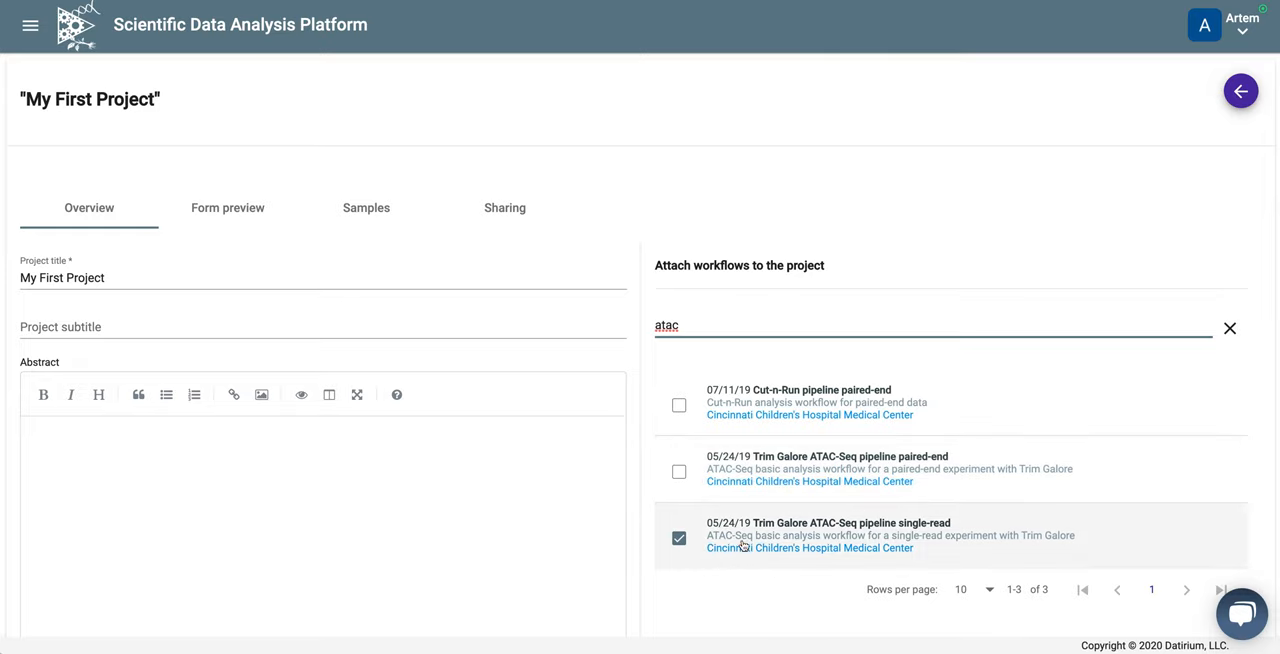
mouse_move(804, 410)
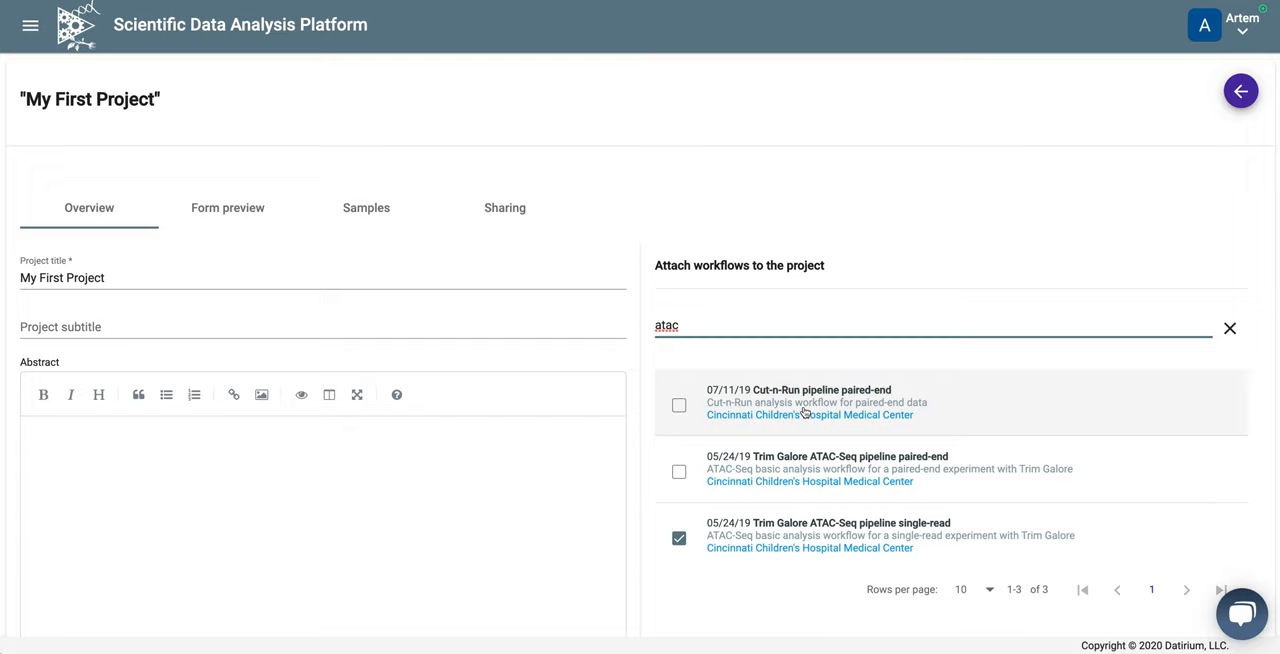
click(678, 538)
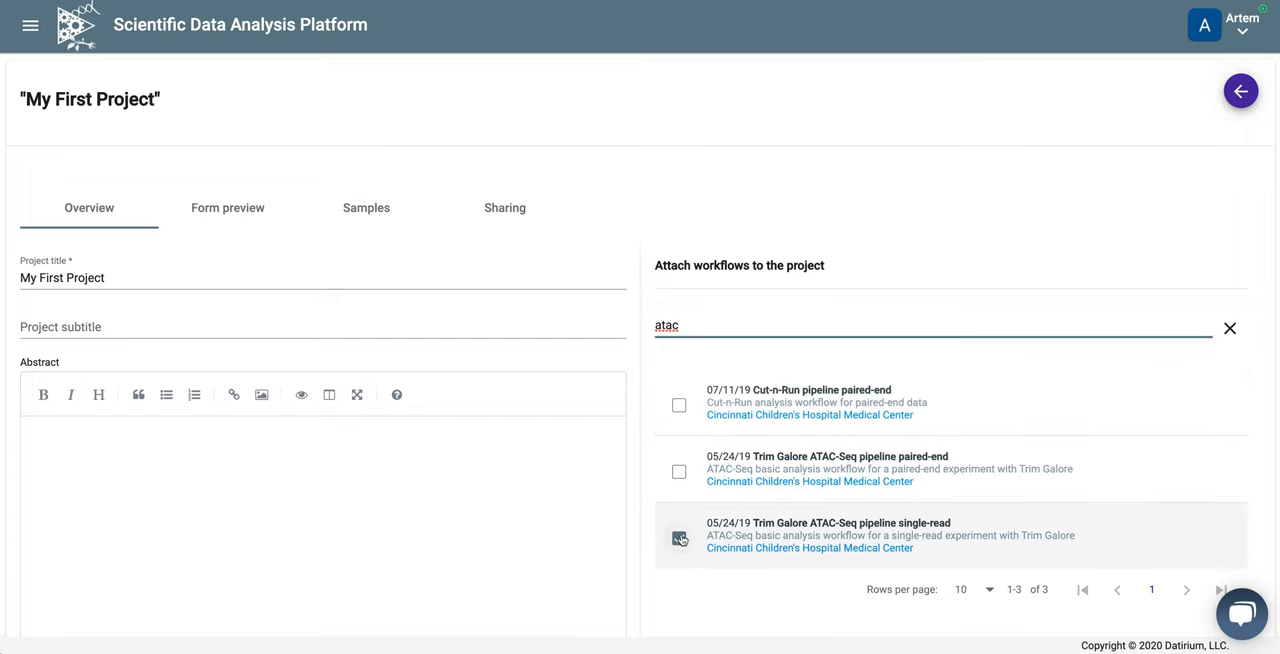
click(680, 538)
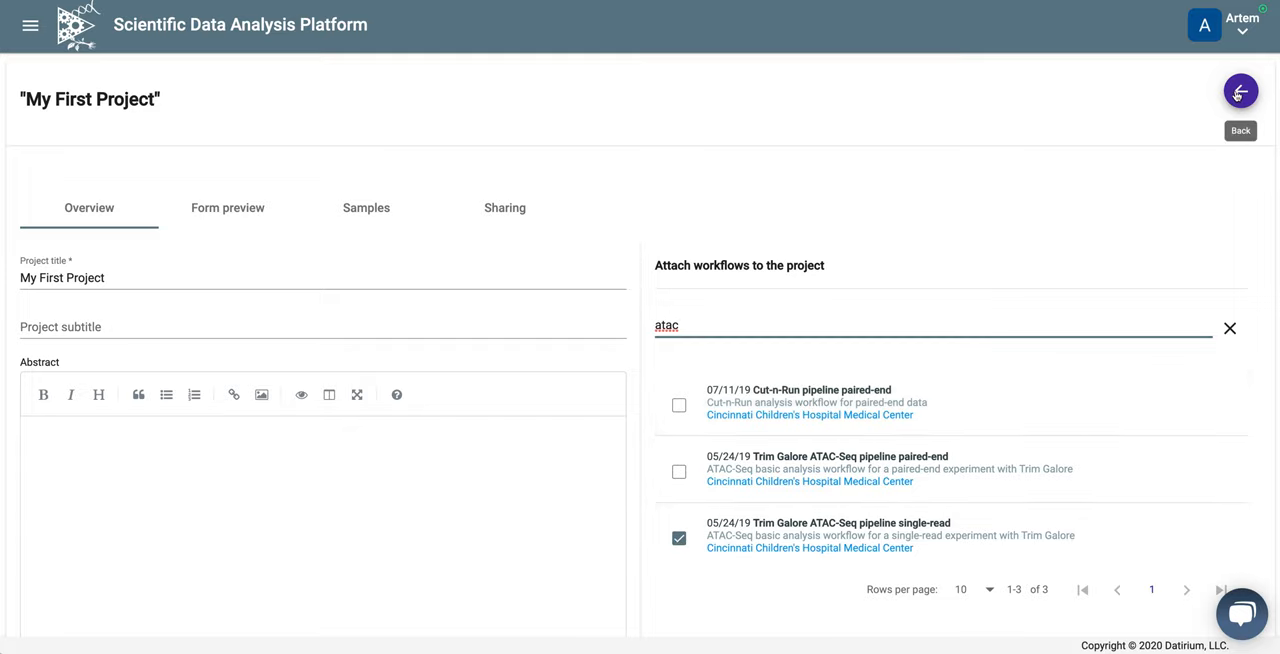
Return to Projects and view My First Project's samples list
click(1240, 92)
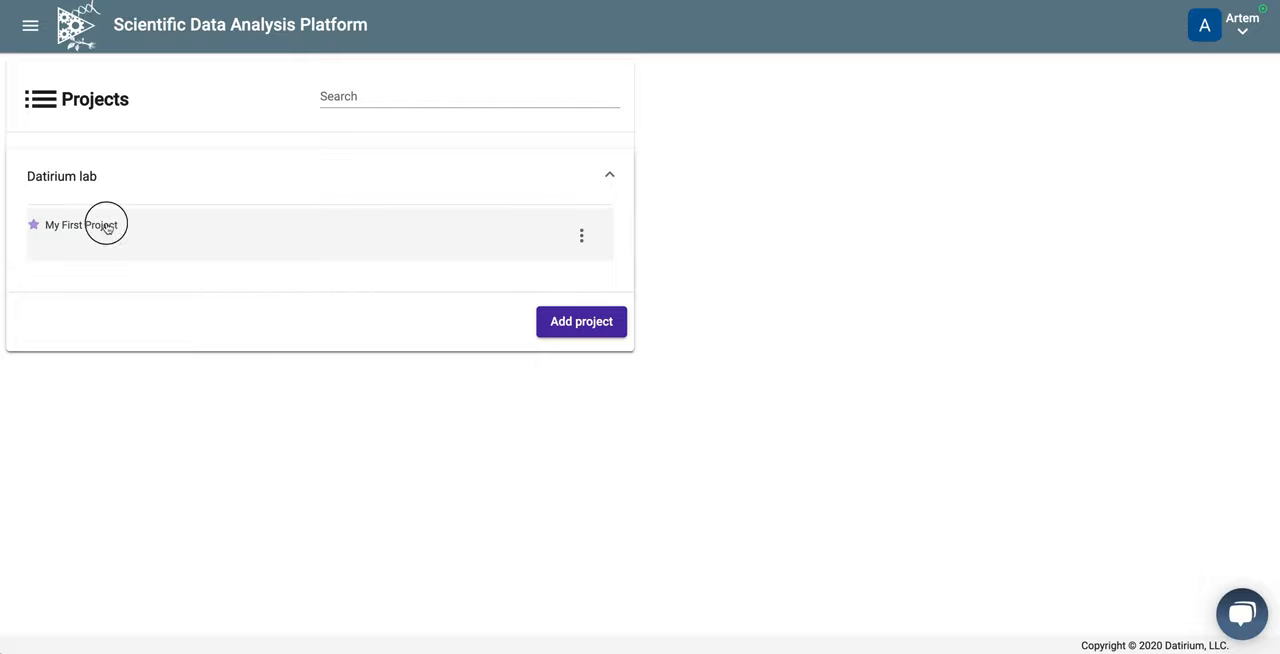
click(100, 224)
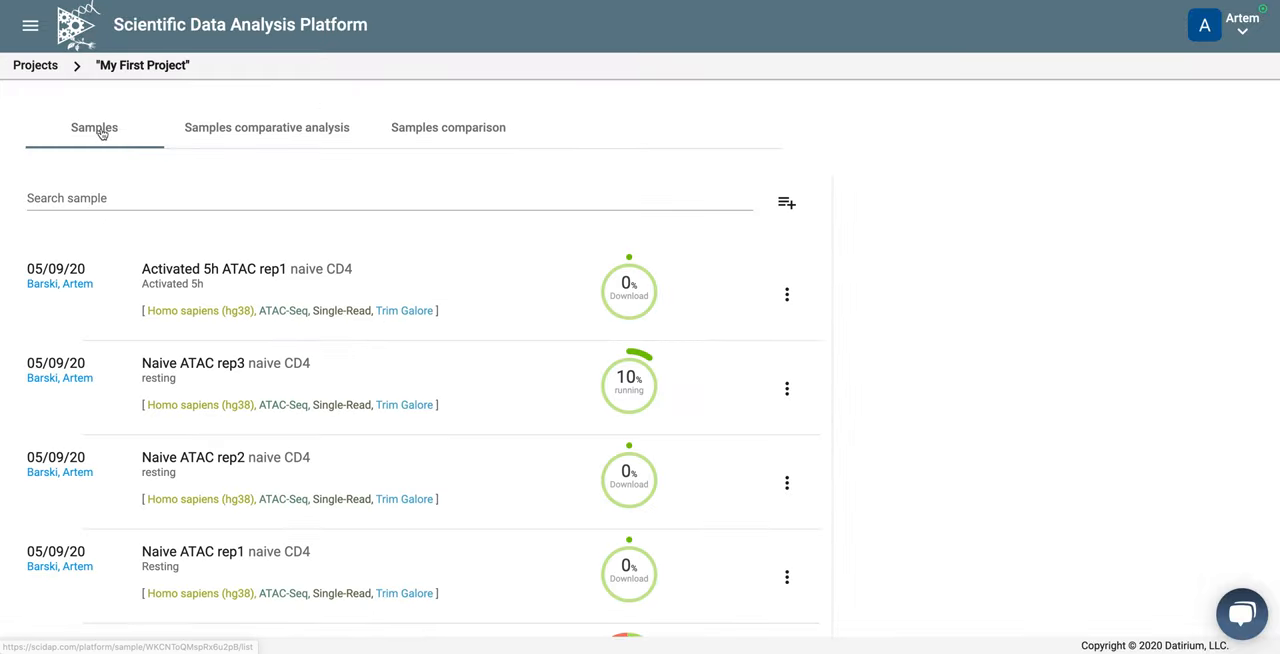
mouse_move(788, 204)
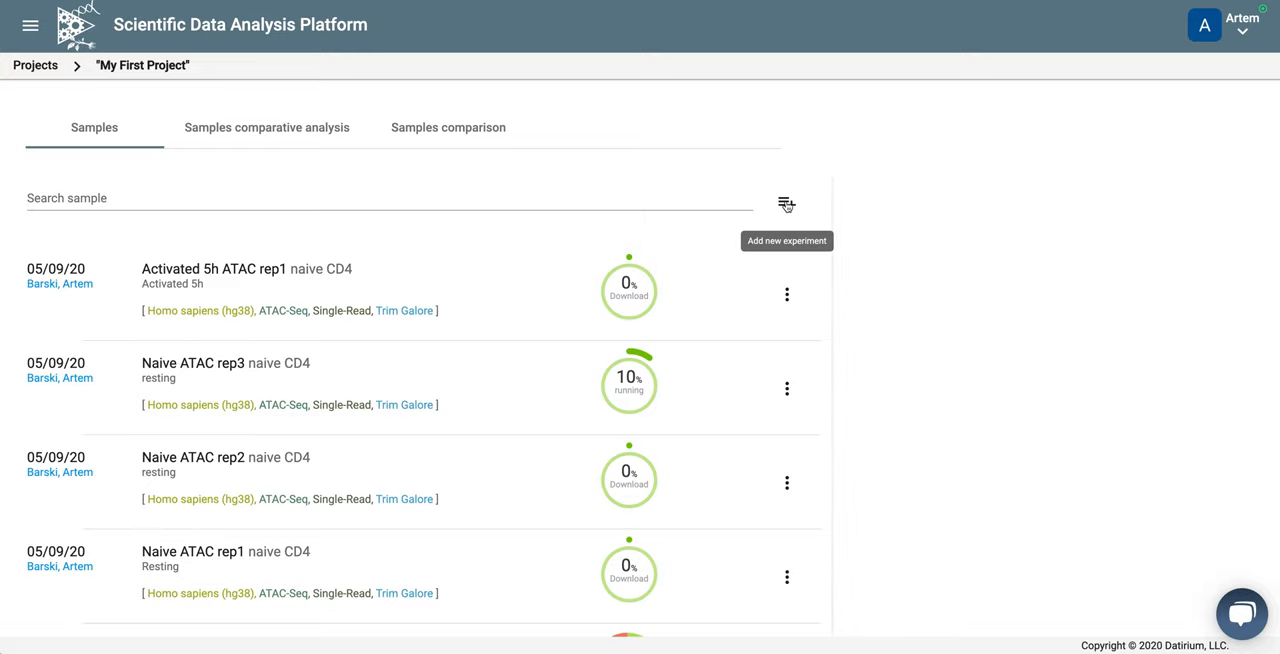
Add a new experiment using the Trim Galore ATAC-Seq single-read pipeline
click(788, 204)
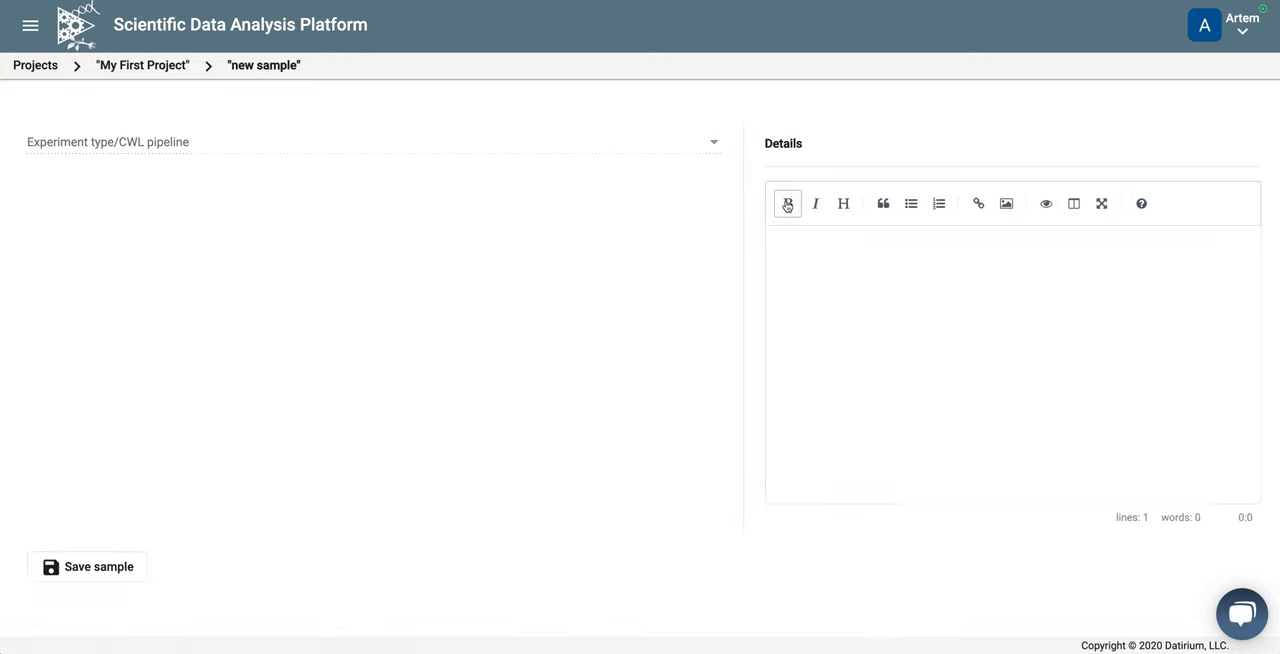
click(370, 140)
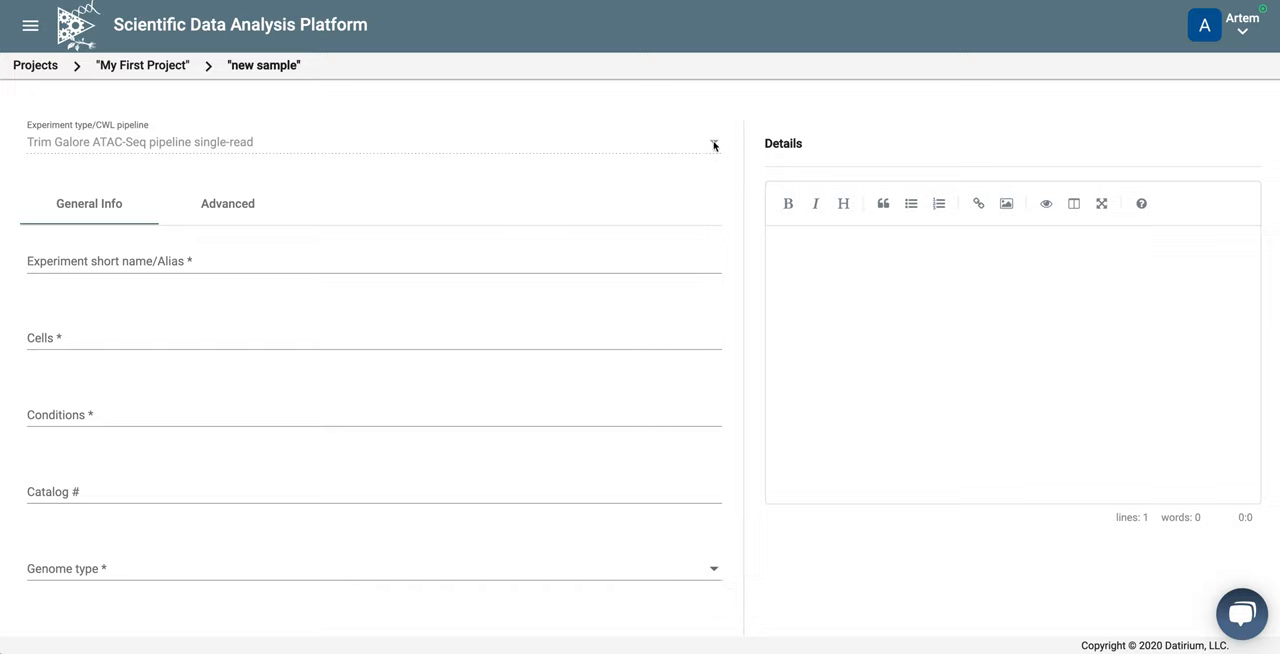
mouse_move(156, 158)
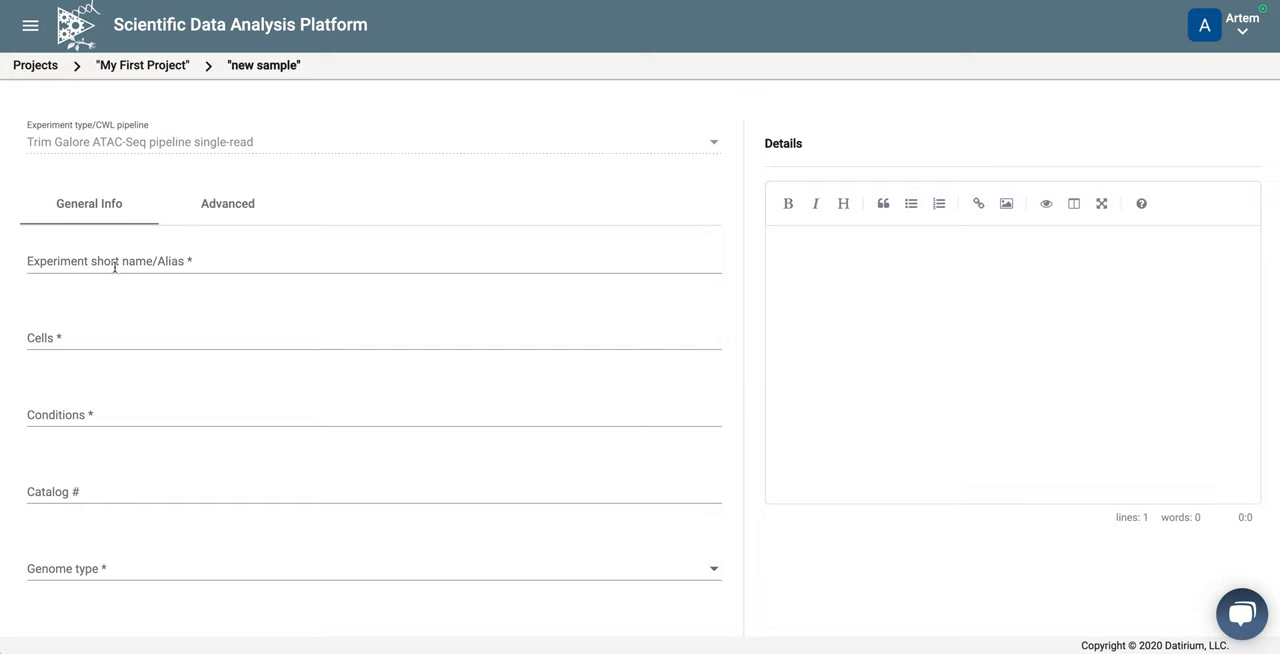
click(374, 260)
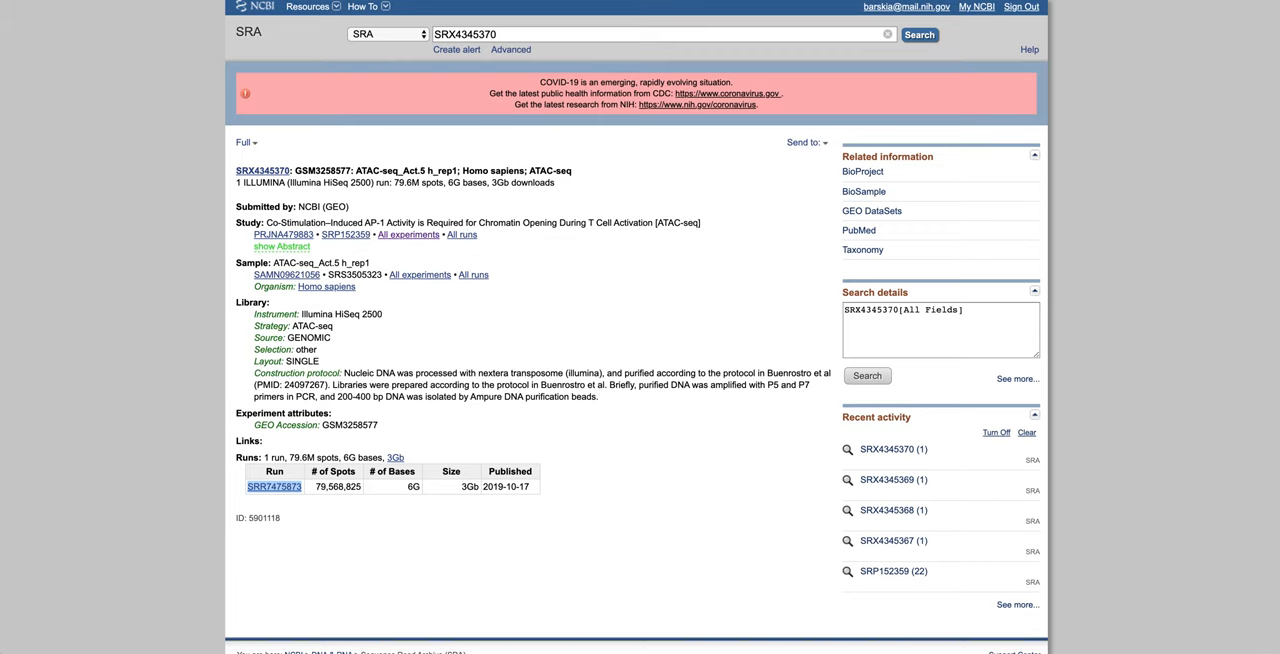
mouse_move(322, 286)
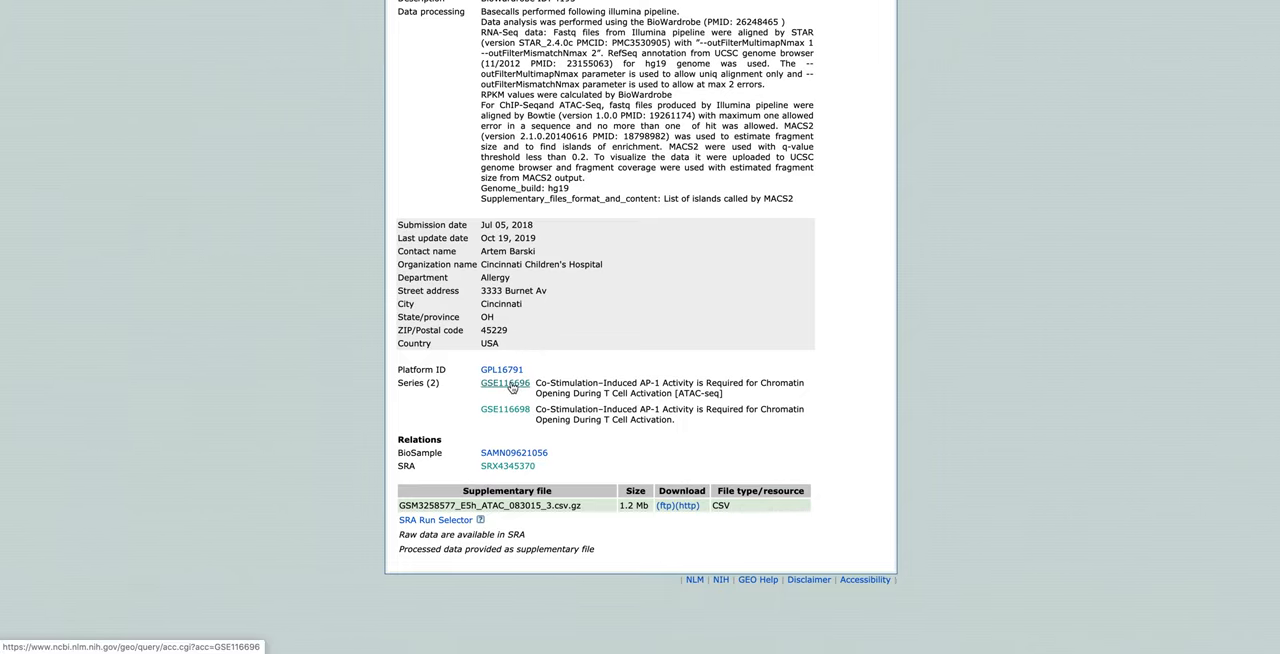
From series GSE116696, expand all samples and view the GSM3258578 ATAC-seq_Act.5 h_rep2 record
click(504, 384)
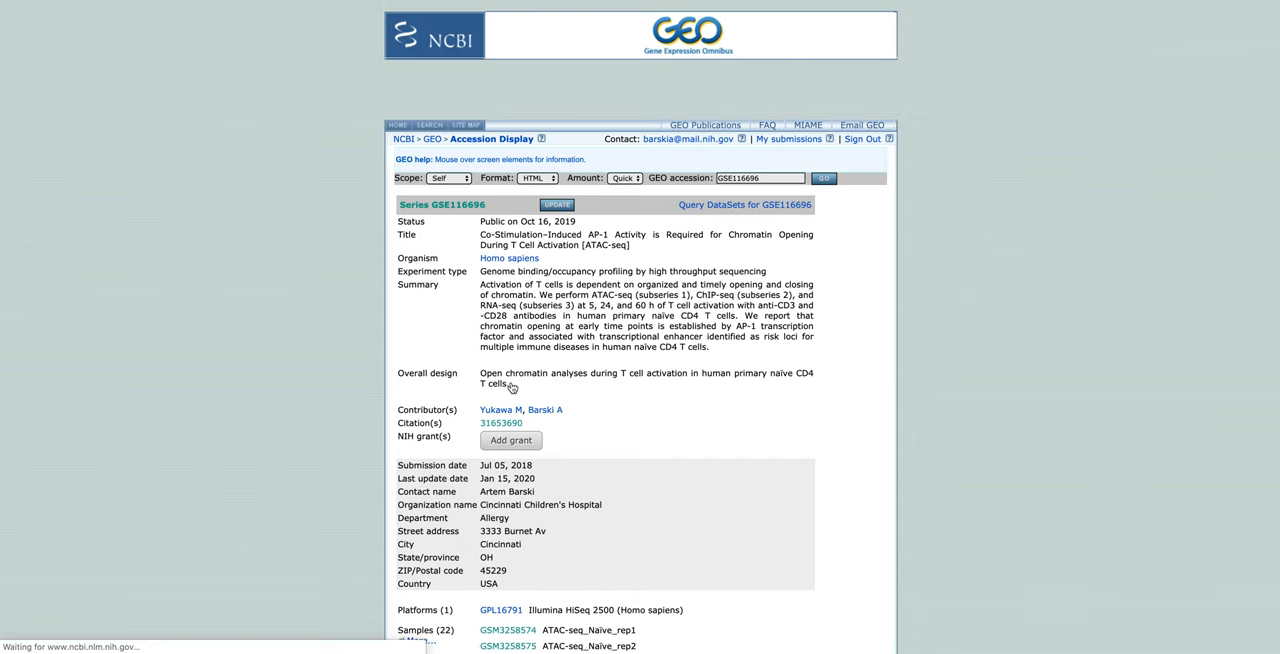
scroll(down, 3)
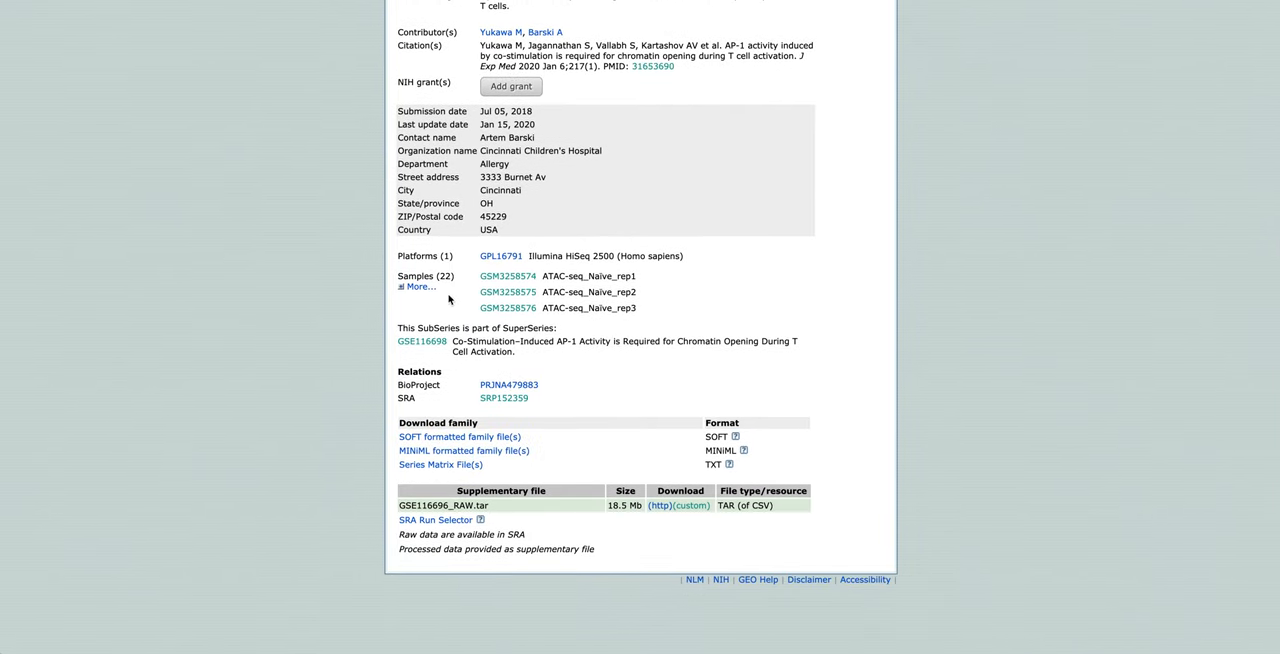
click(420, 288)
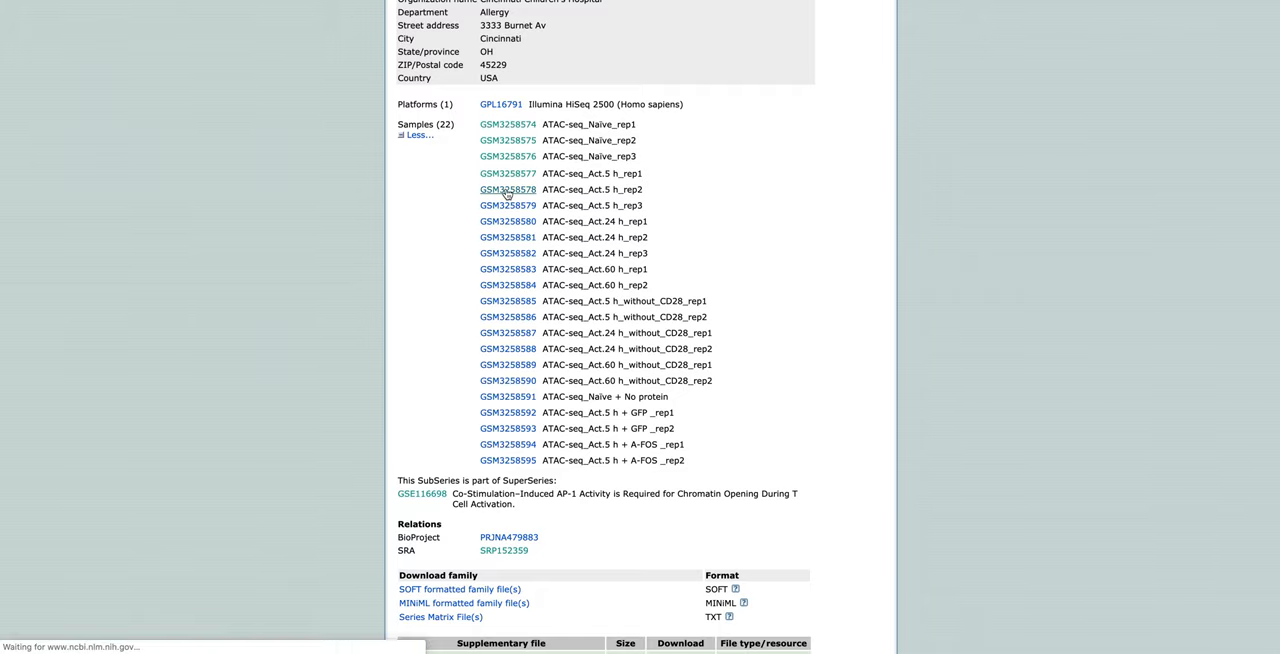
click(508, 188)
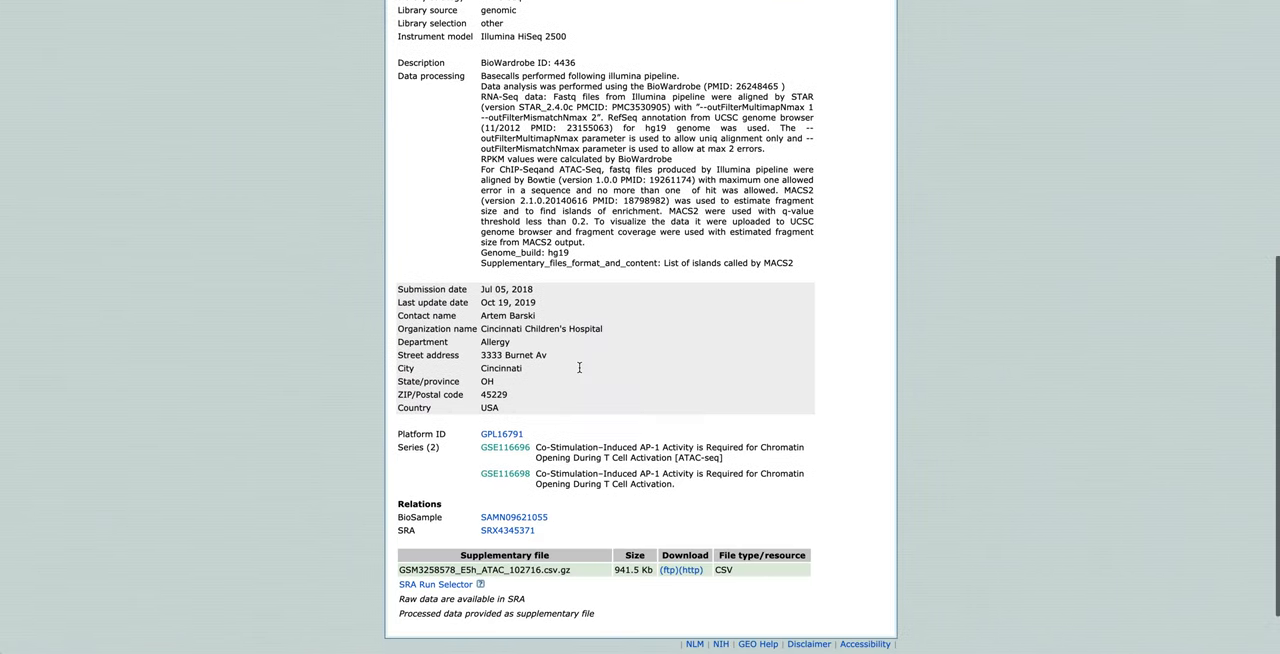
scroll(down, 3)
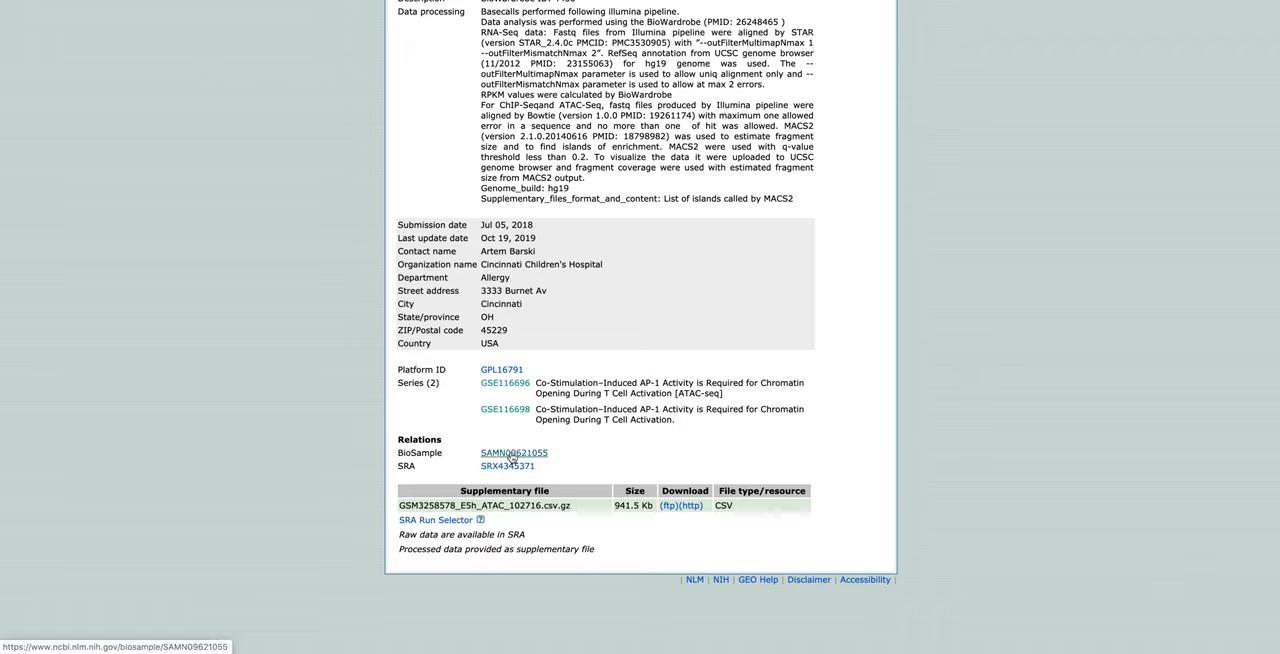
Follow the BioSample SAMN09621055 link to SRA experiment SRX4345371 with run SRR7475874
click(512, 452)
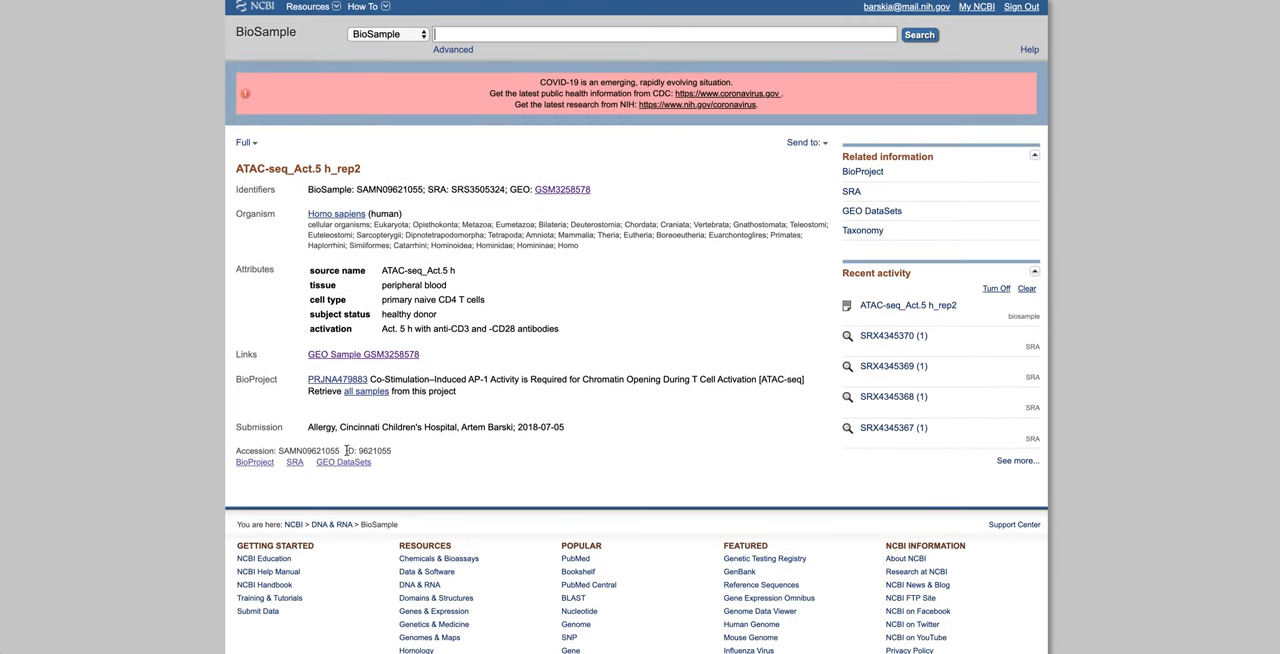
click(288, 462)
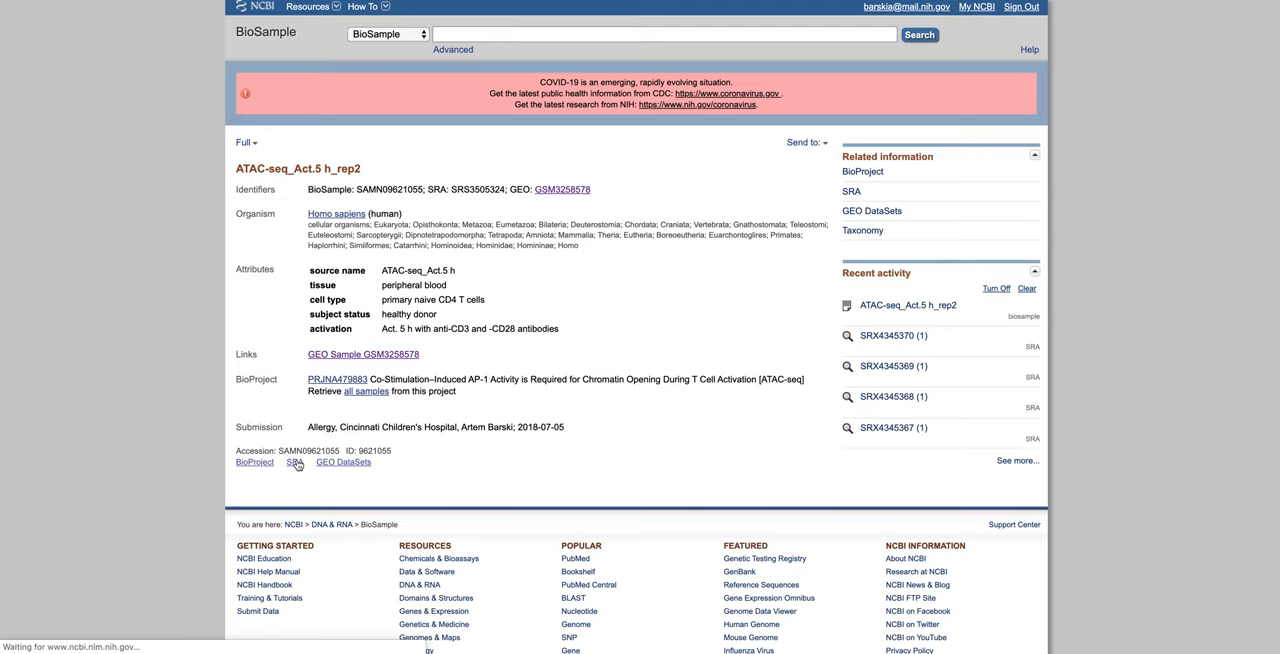
click(290, 462)
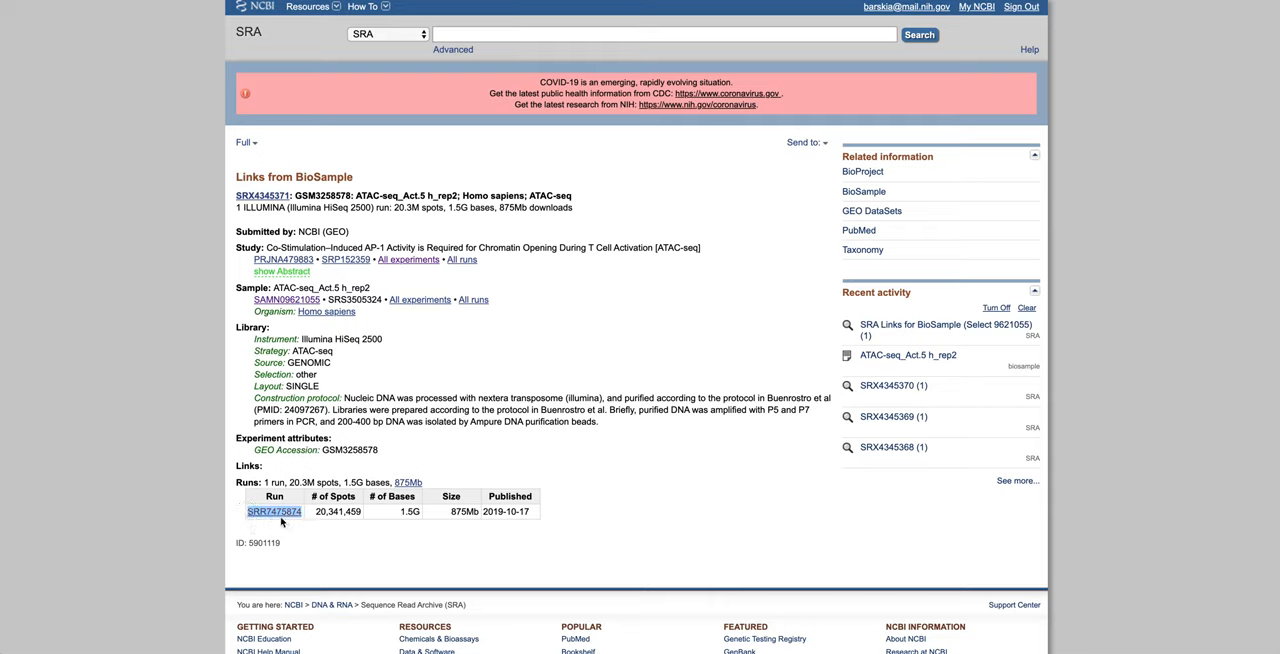
mouse_move(334, 332)
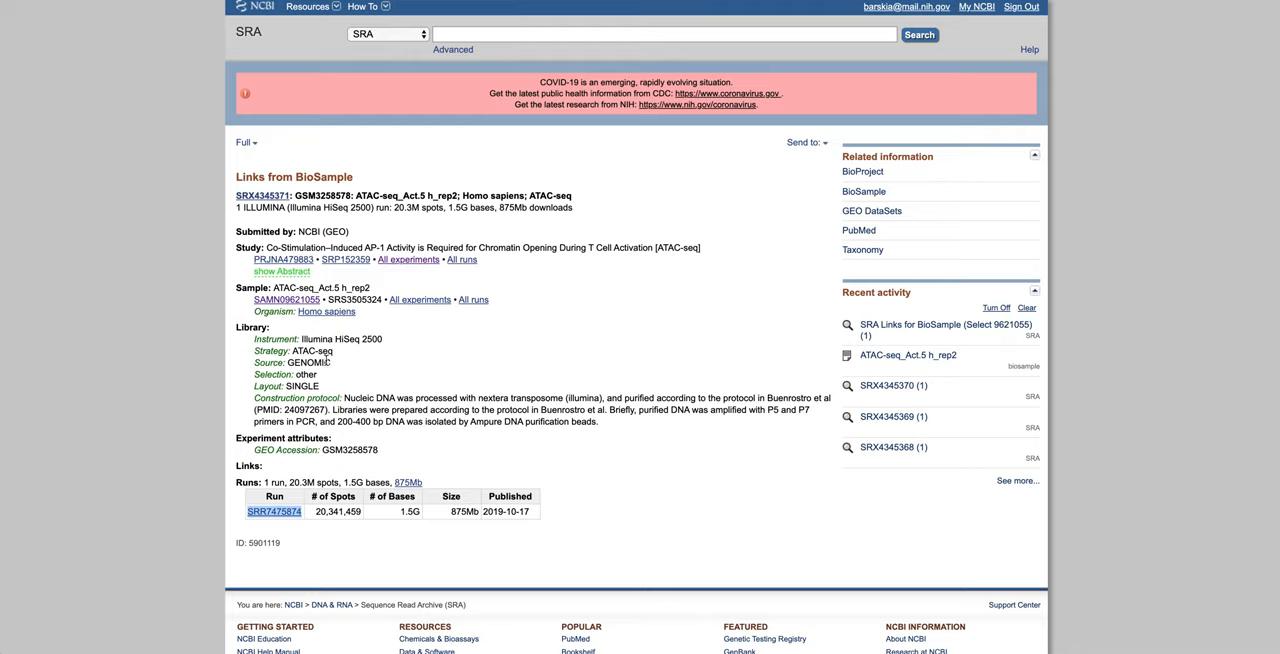
mouse_move(342, 388)
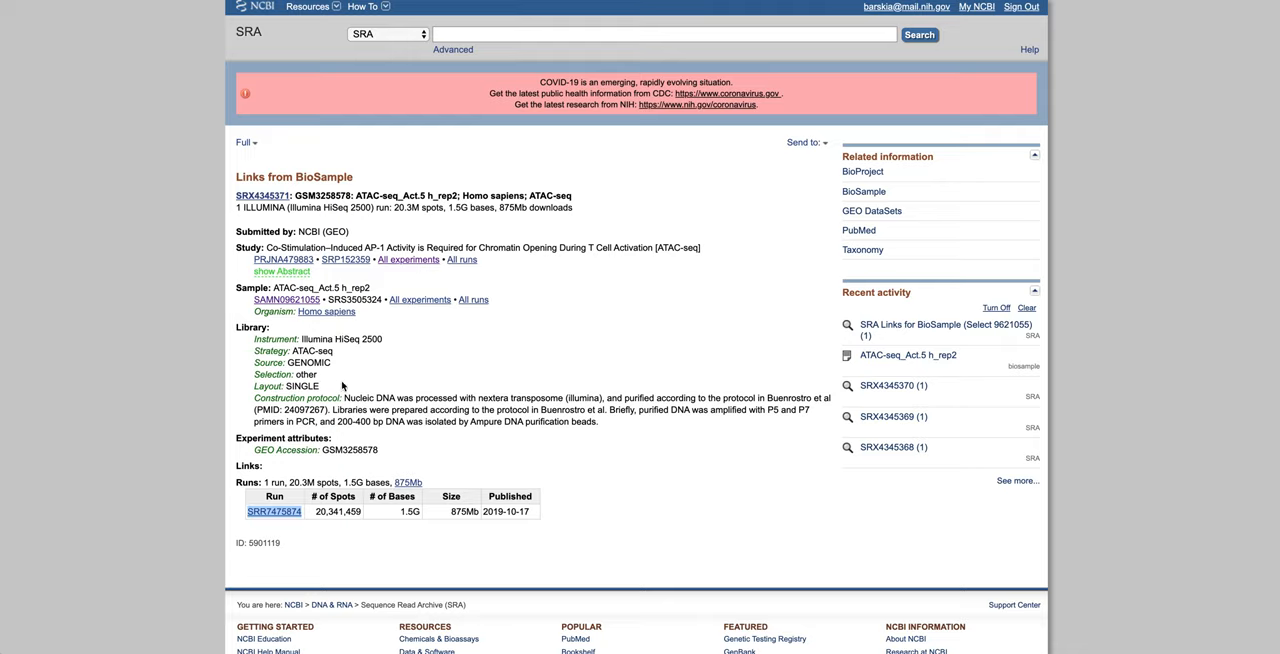
mouse_move(396, 60)
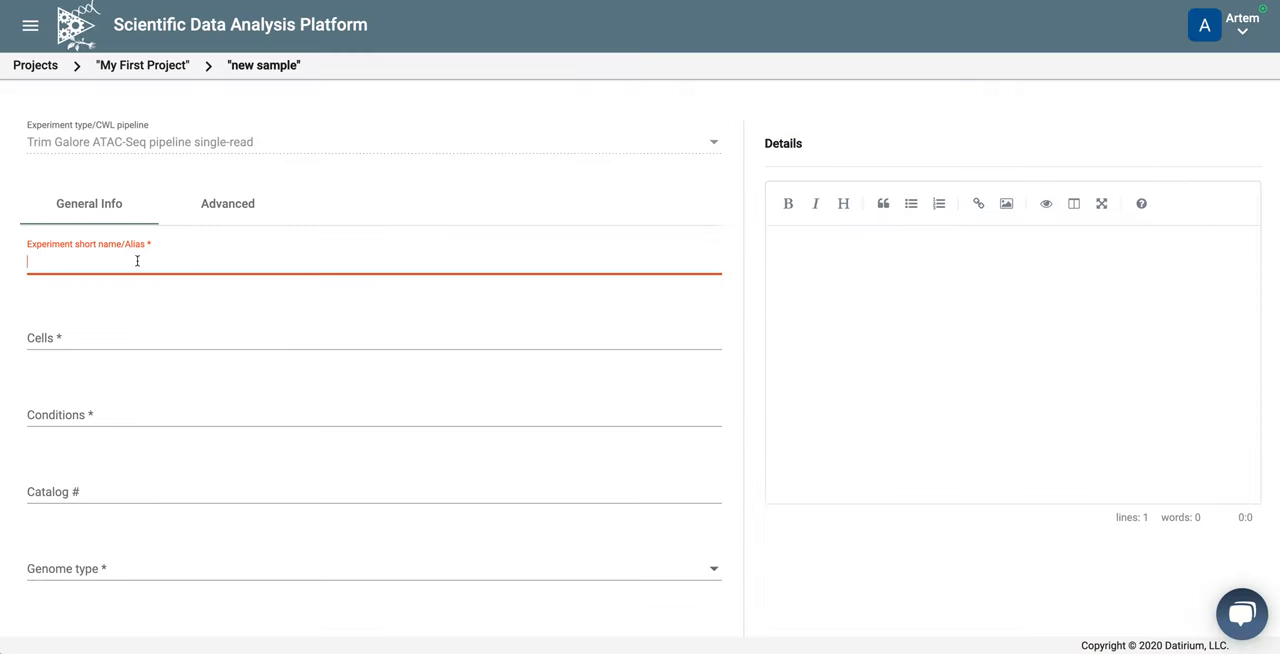
Name the experiment 'Activated ATAC 5h rep2'
text(Activated)
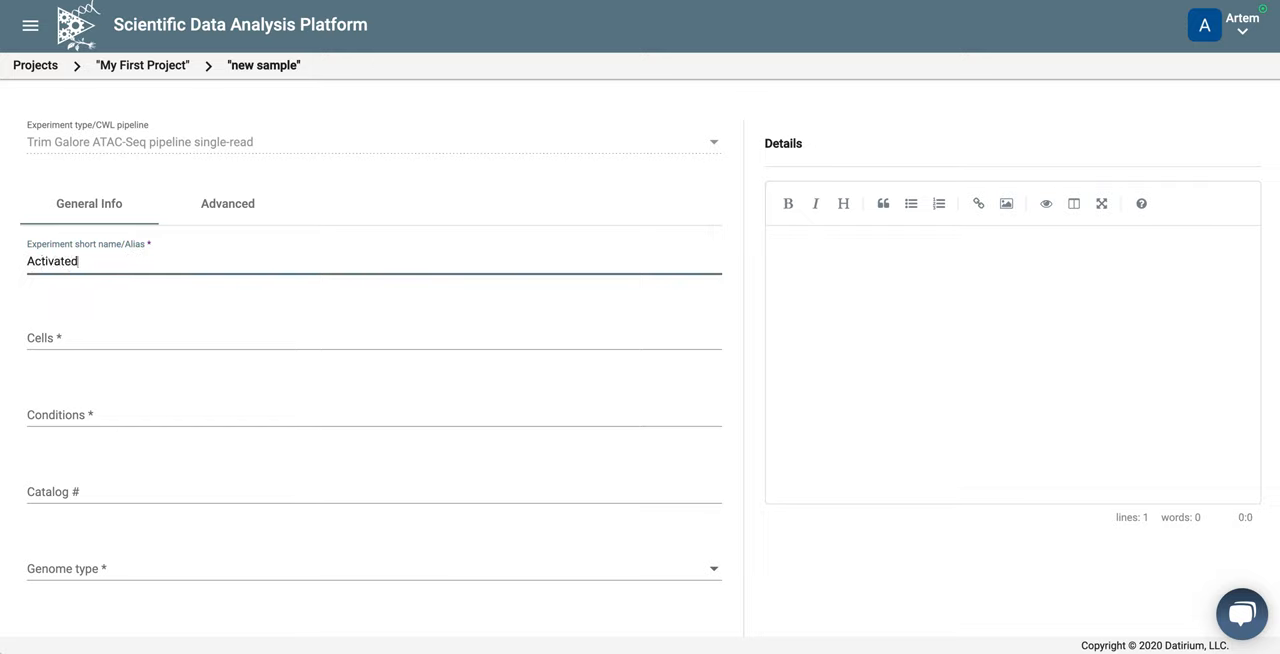
text(A)
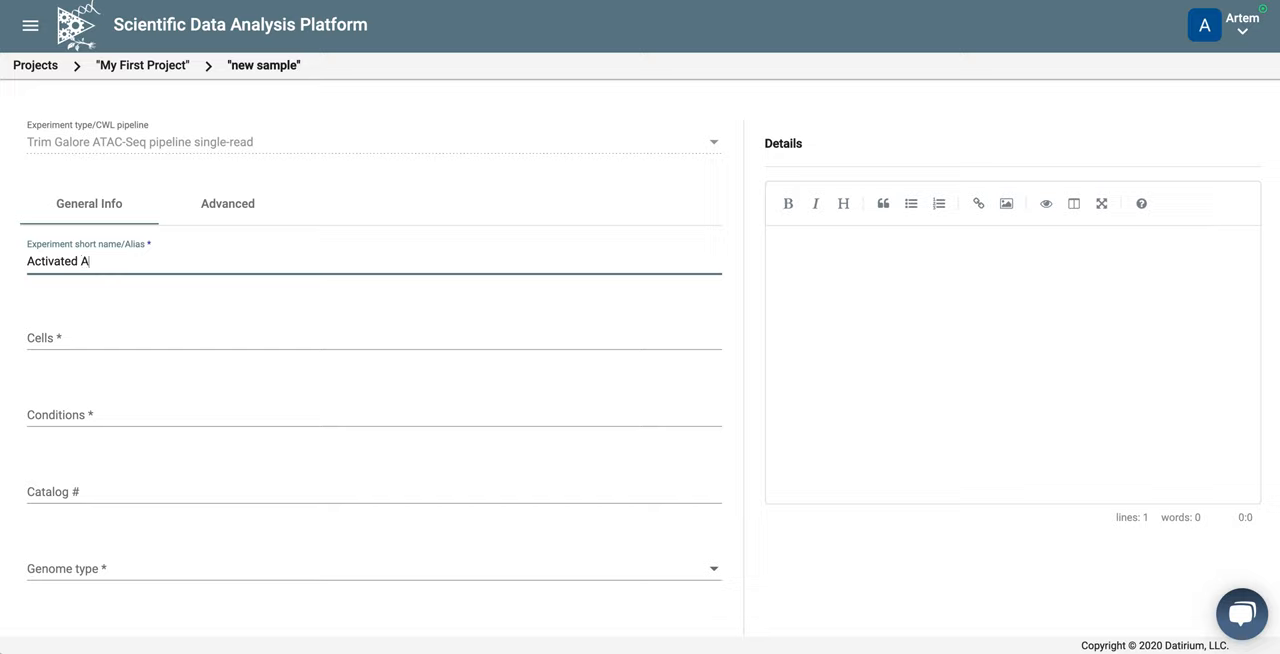
text(TAC)
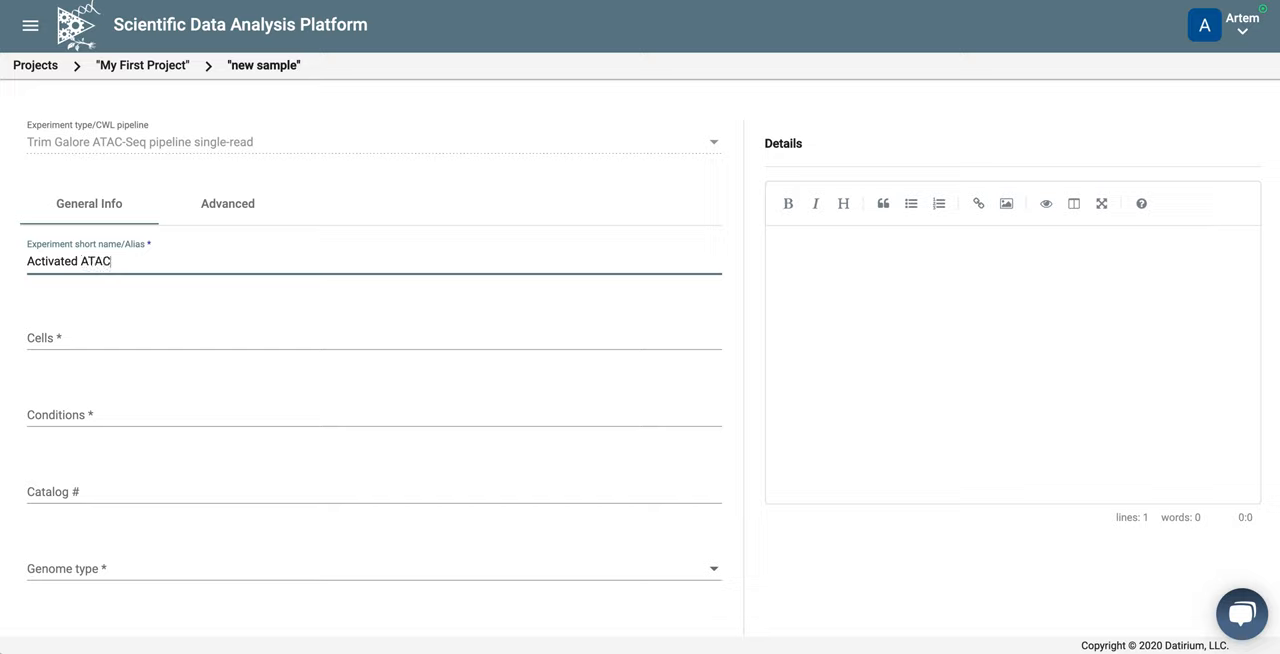
text(5h)
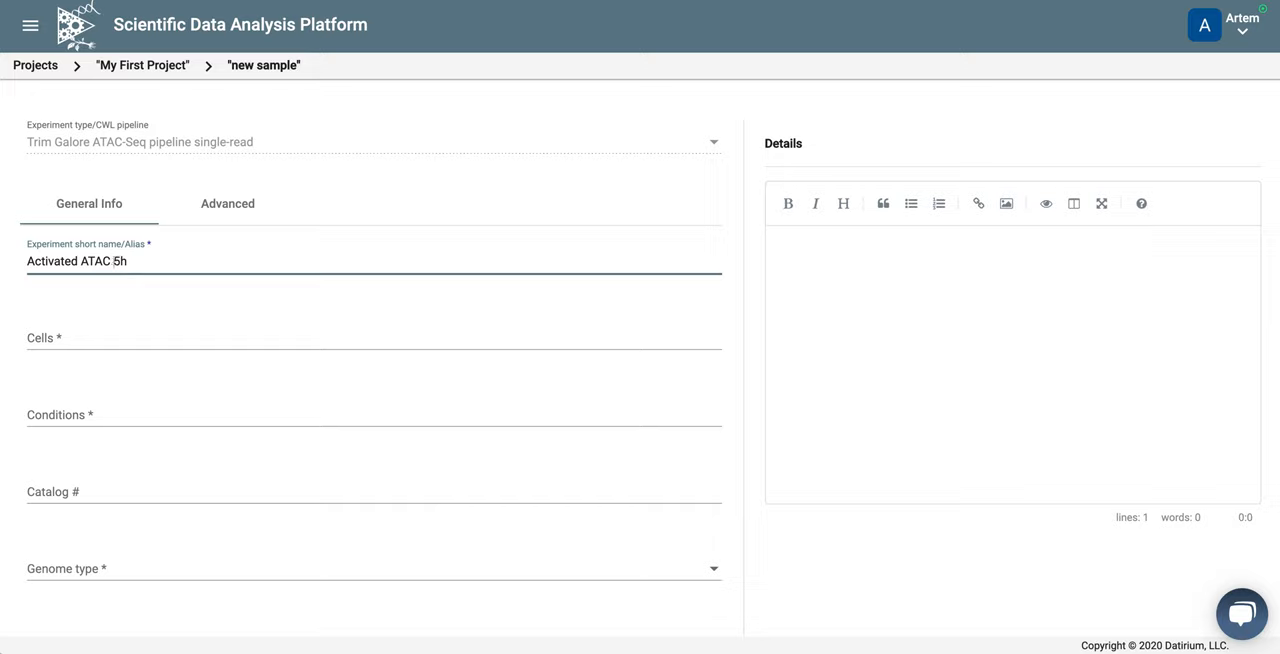
text(re)
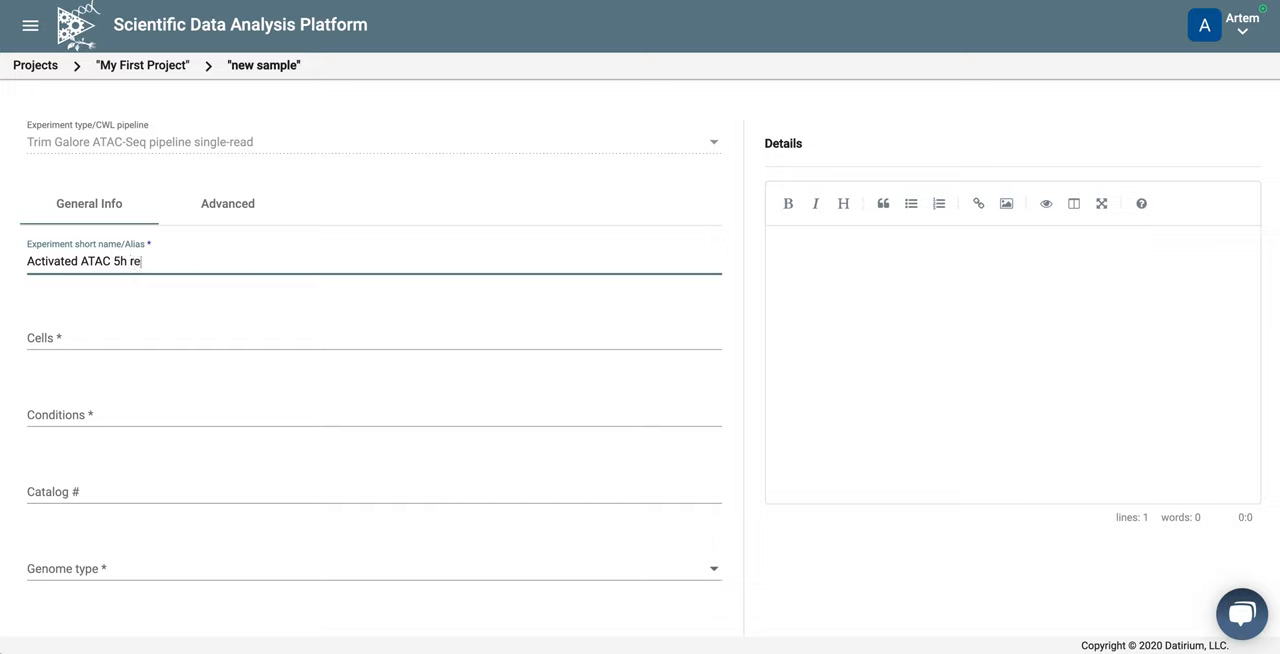
text(p2)
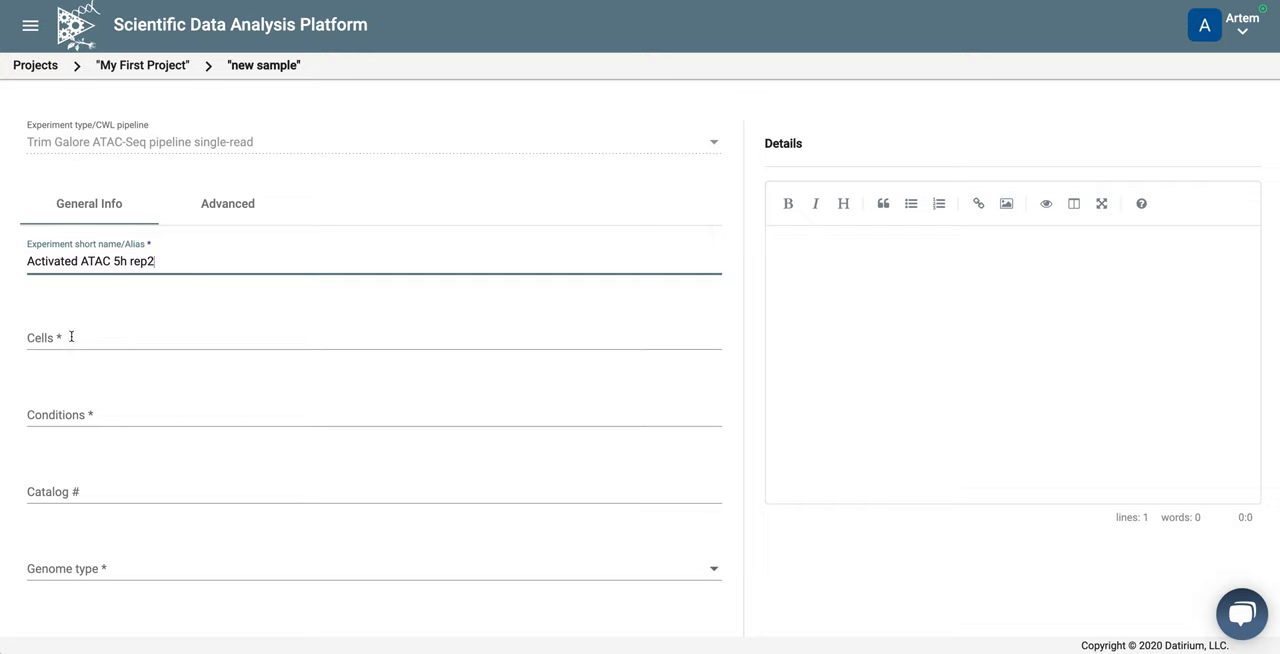
Enter cells 'Naive CD4' and conditions 'Activated 5h'
text(Naive Cd4)
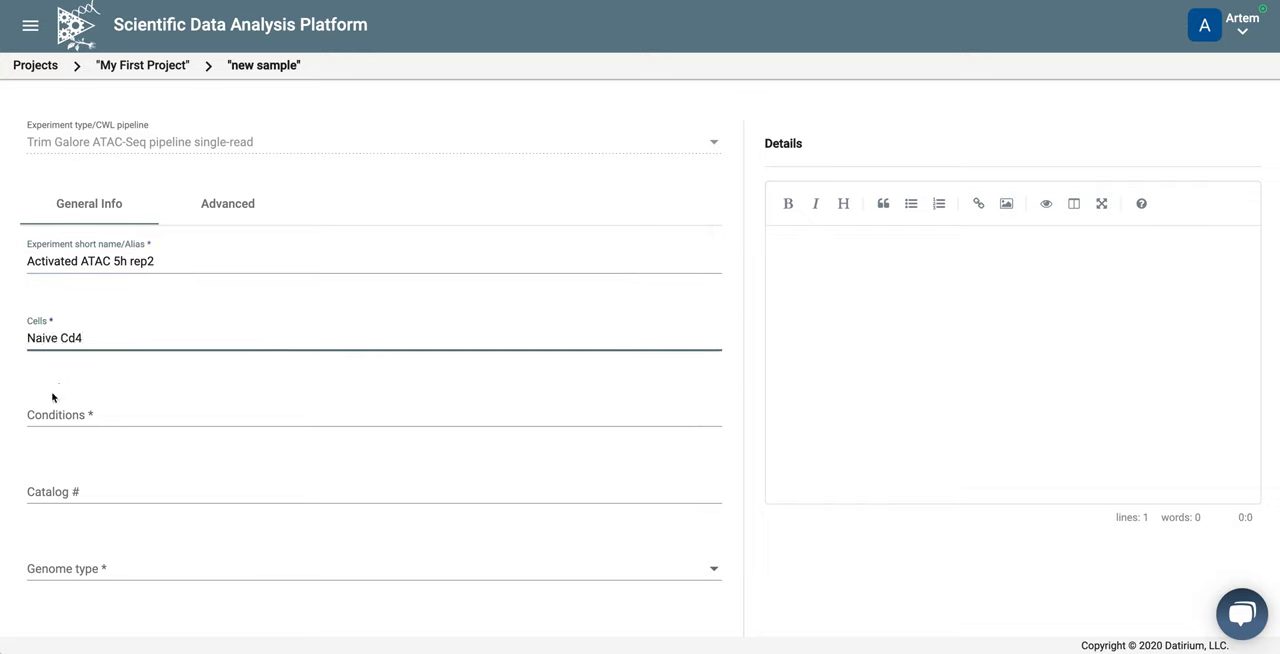
click(200, 416)
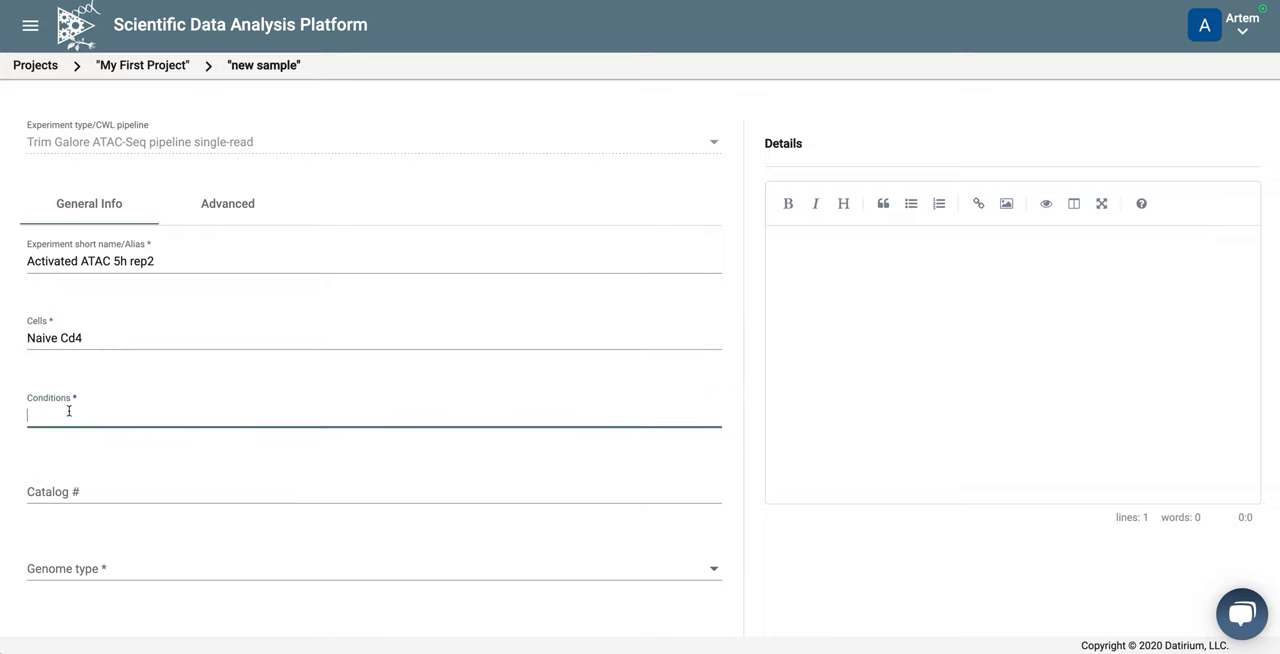
text(Activated 5)
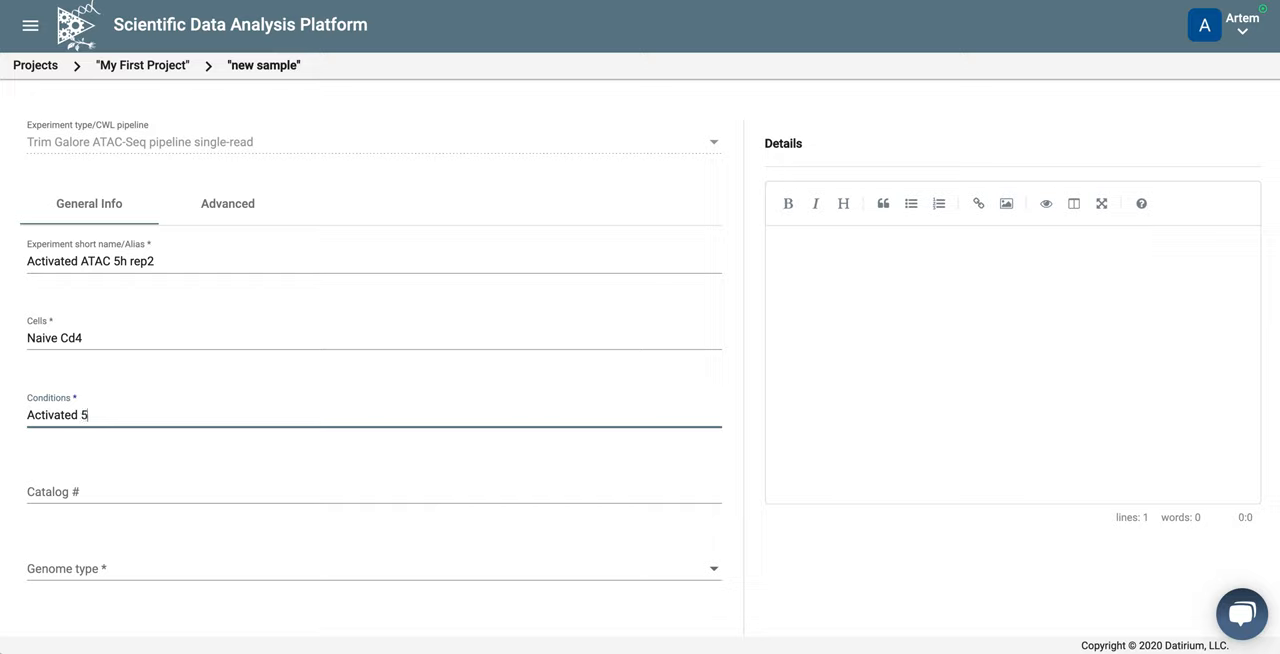
text(h)
click(374, 338)
text(D)
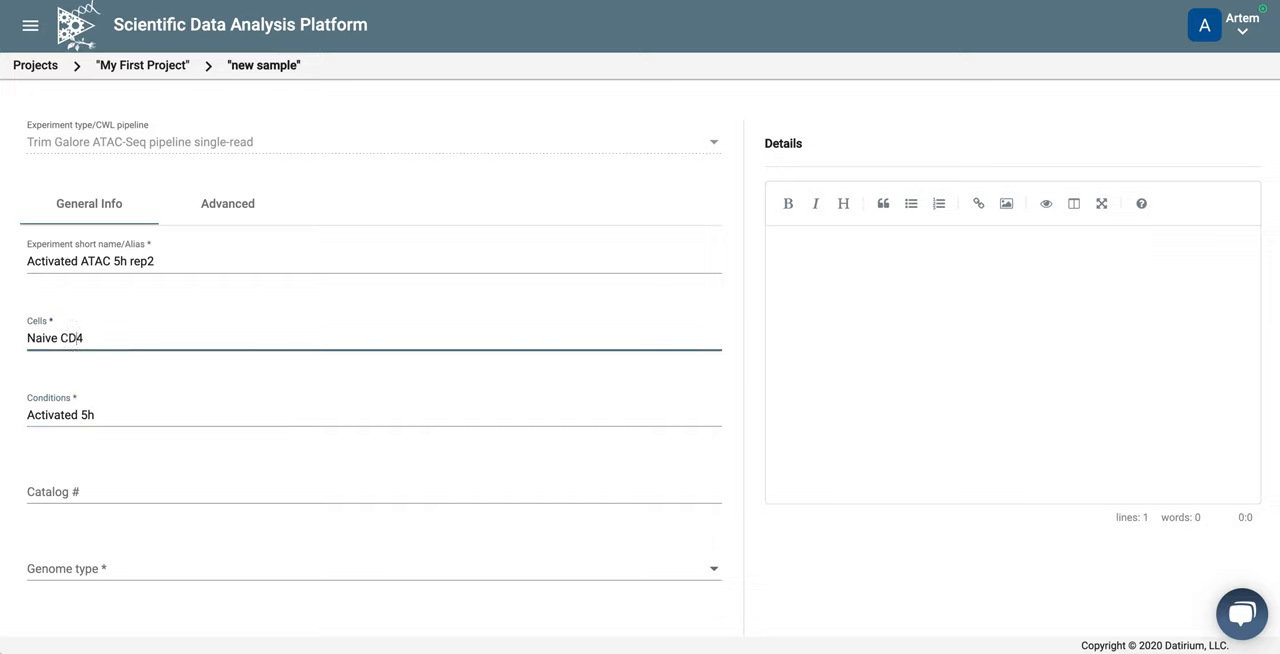
Scroll to the Genome type and FASTQ input file fields
scroll(down, 3)
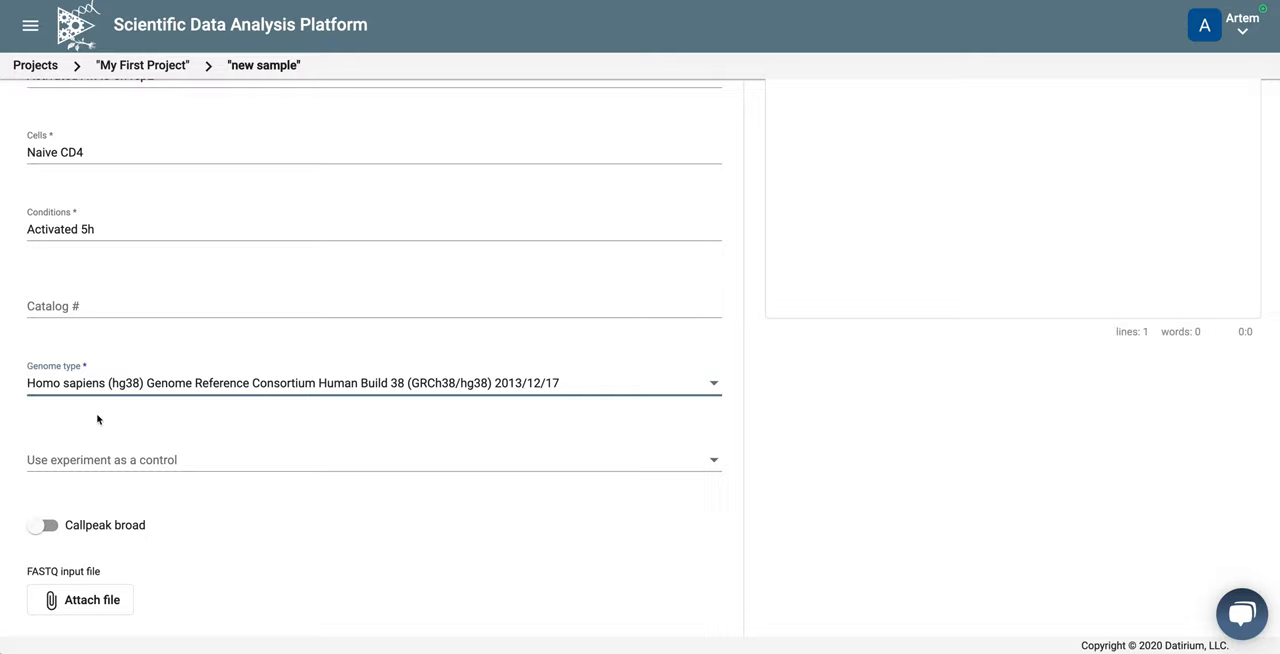
scroll(down, 3)
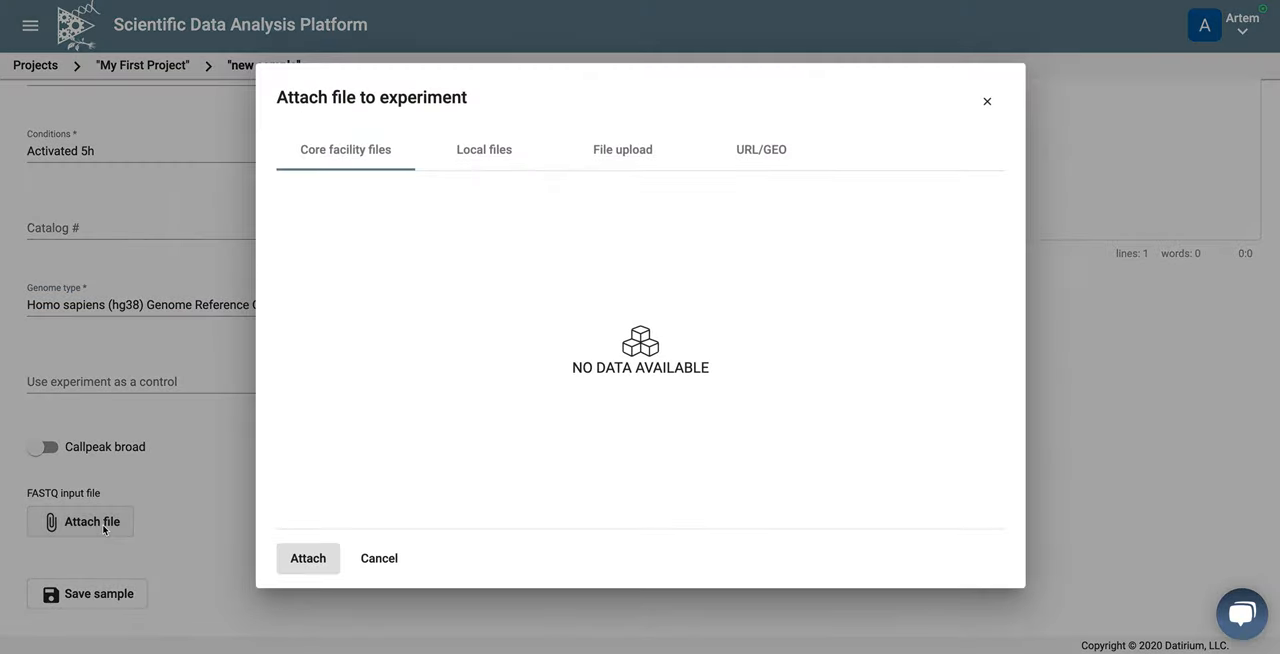
Enter geo://SRR7475873 as the URL/GEO source for the FASTQ input file
click(760, 148)
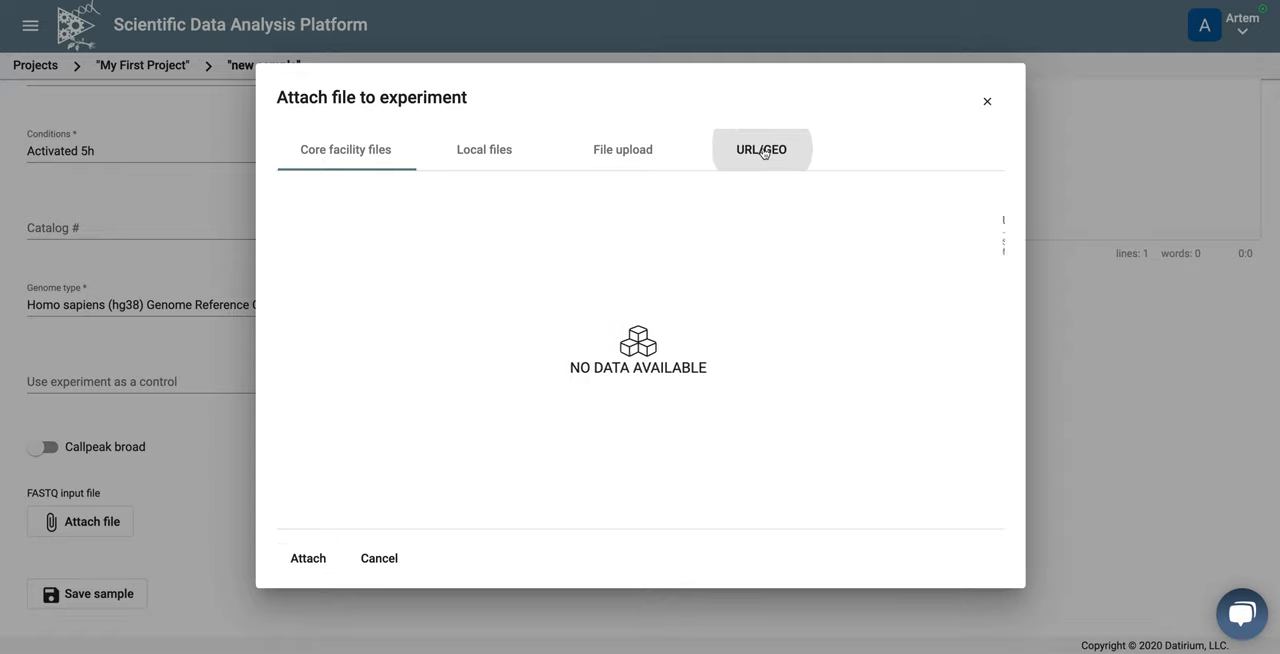
click(760, 148)
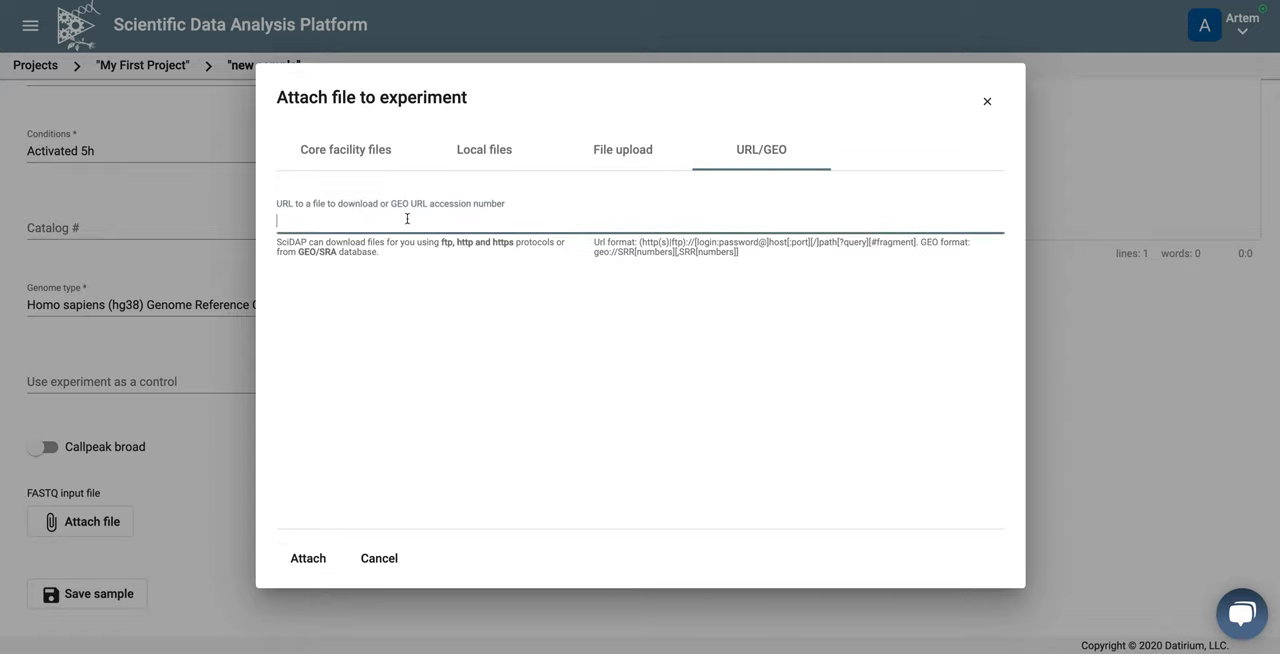
text(geo://)
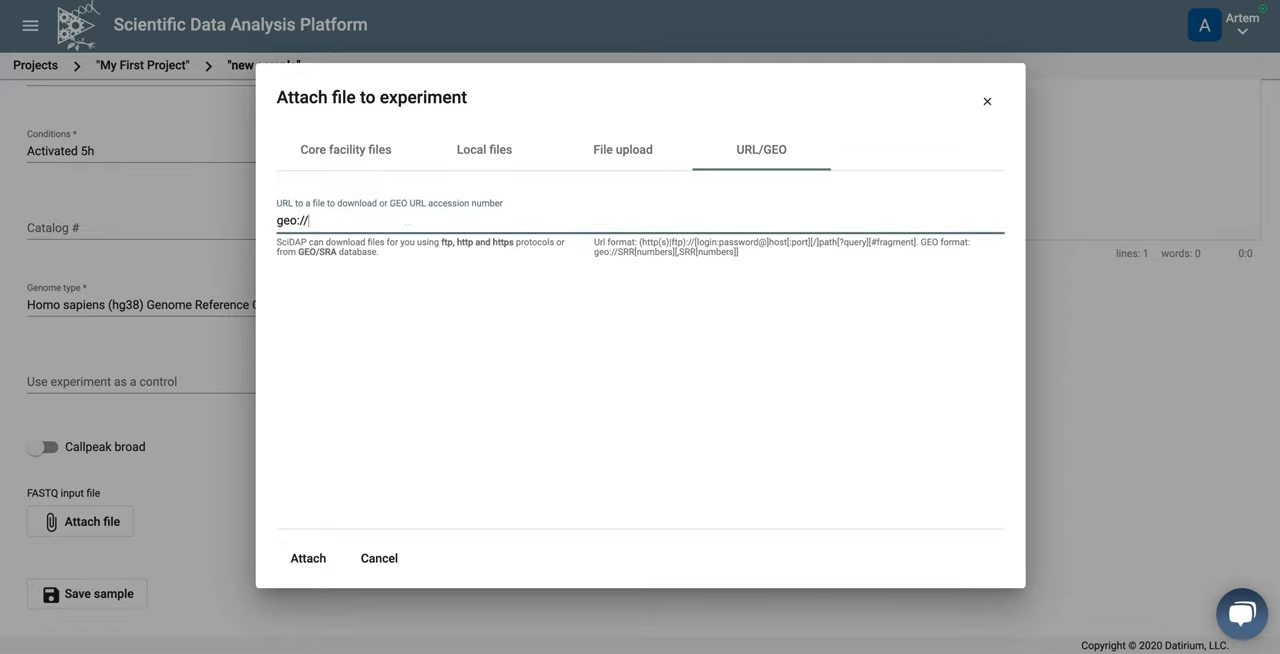
text(SRR7475873)
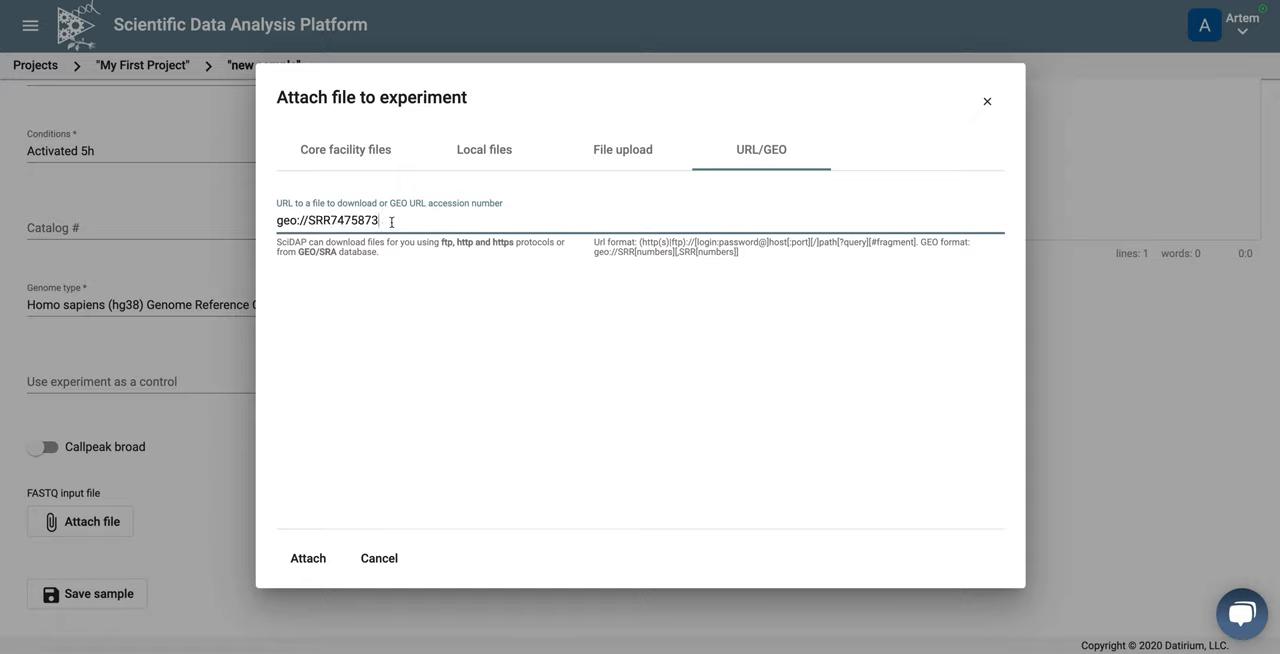
mouse_move(392, 380)
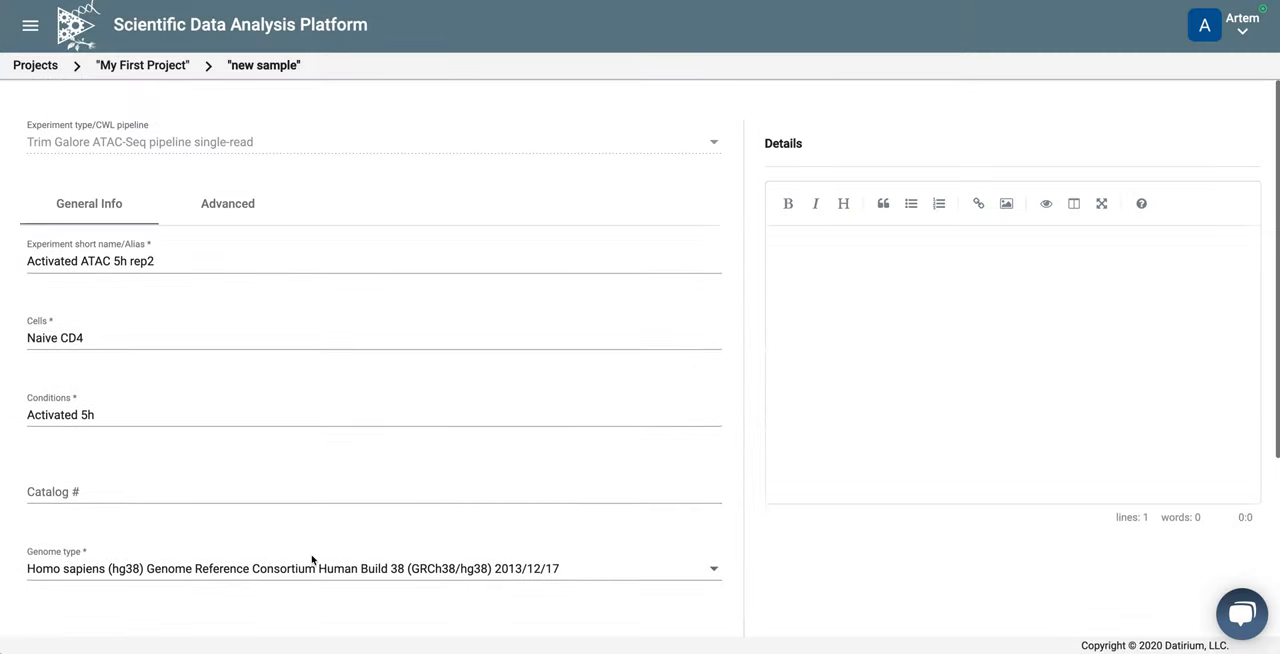
Review the Advanced settings, keeping chrM excluded, distances 1000/20000 and 2 threads
click(228, 204)
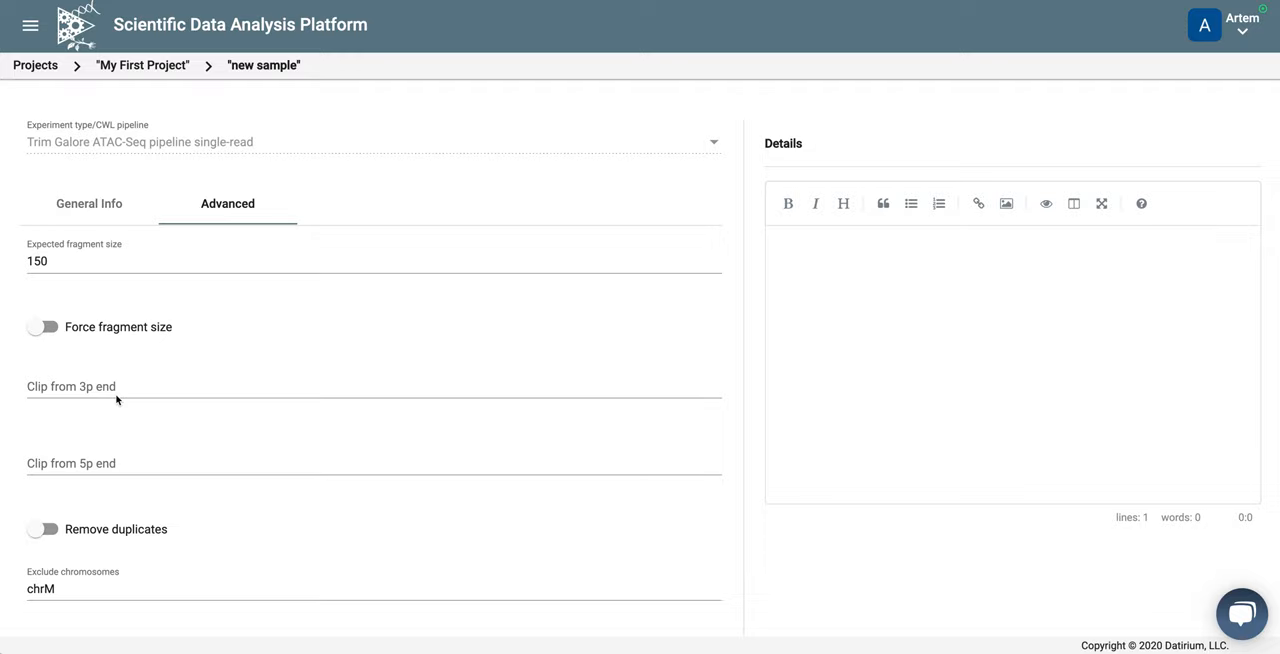
scroll(down, 3)
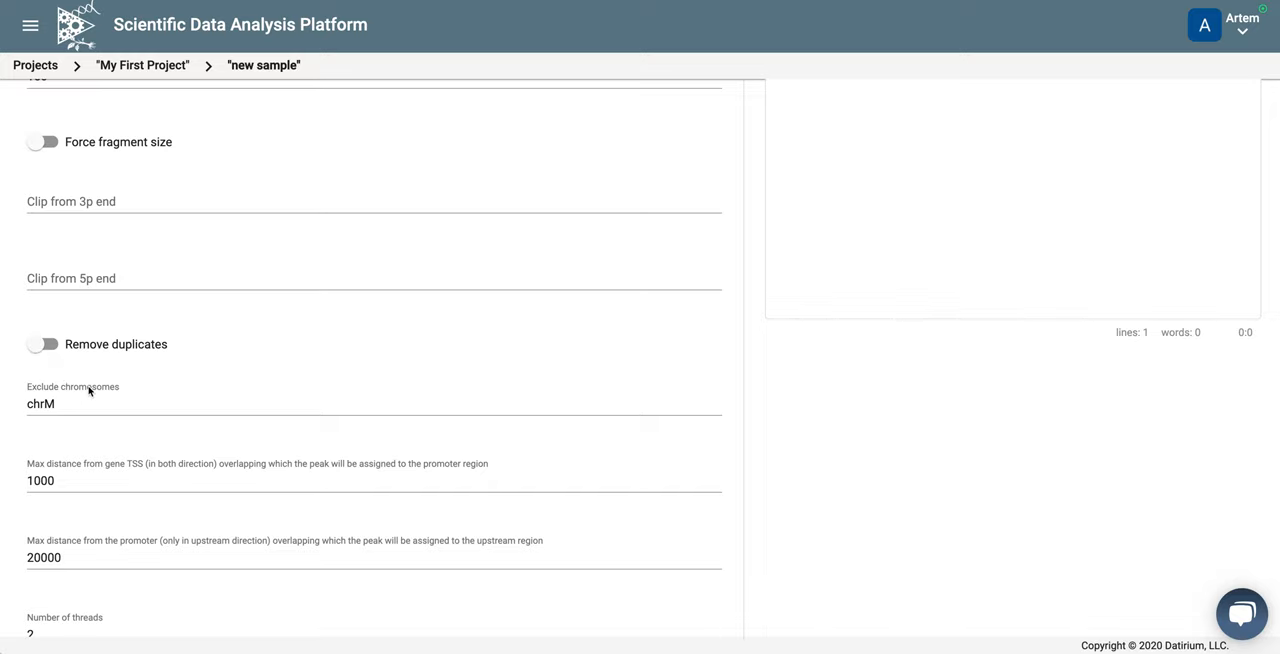
scroll(down, 3)
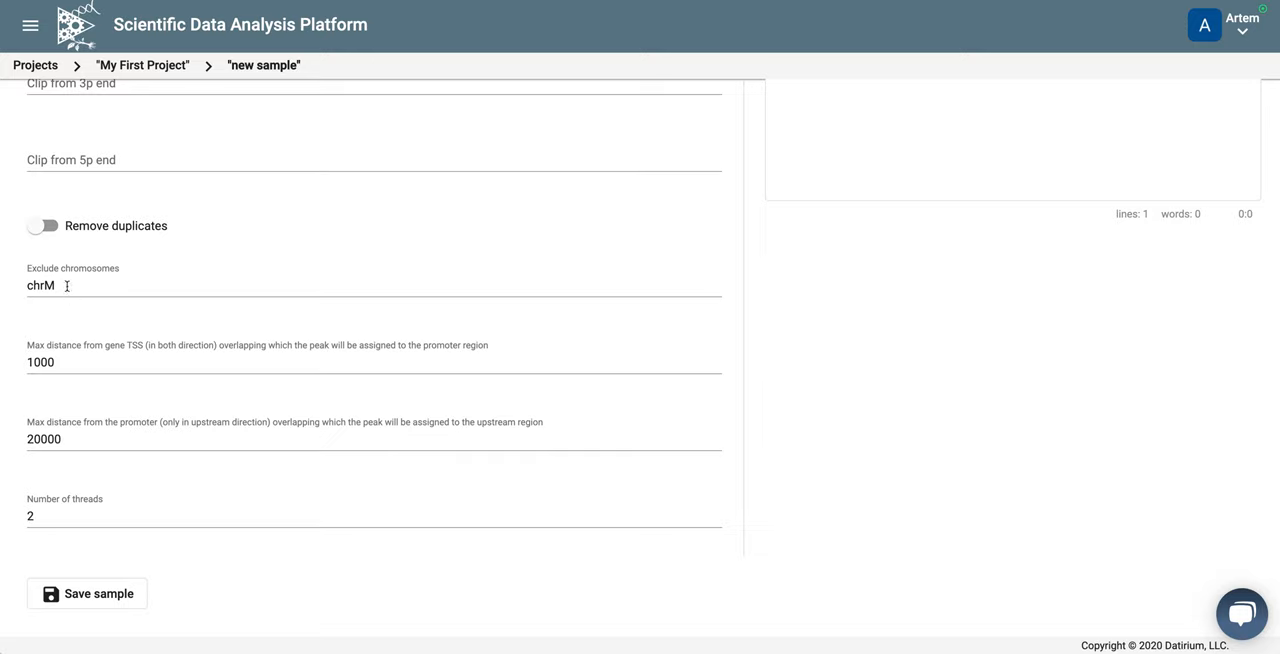
mouse_move(42, 334)
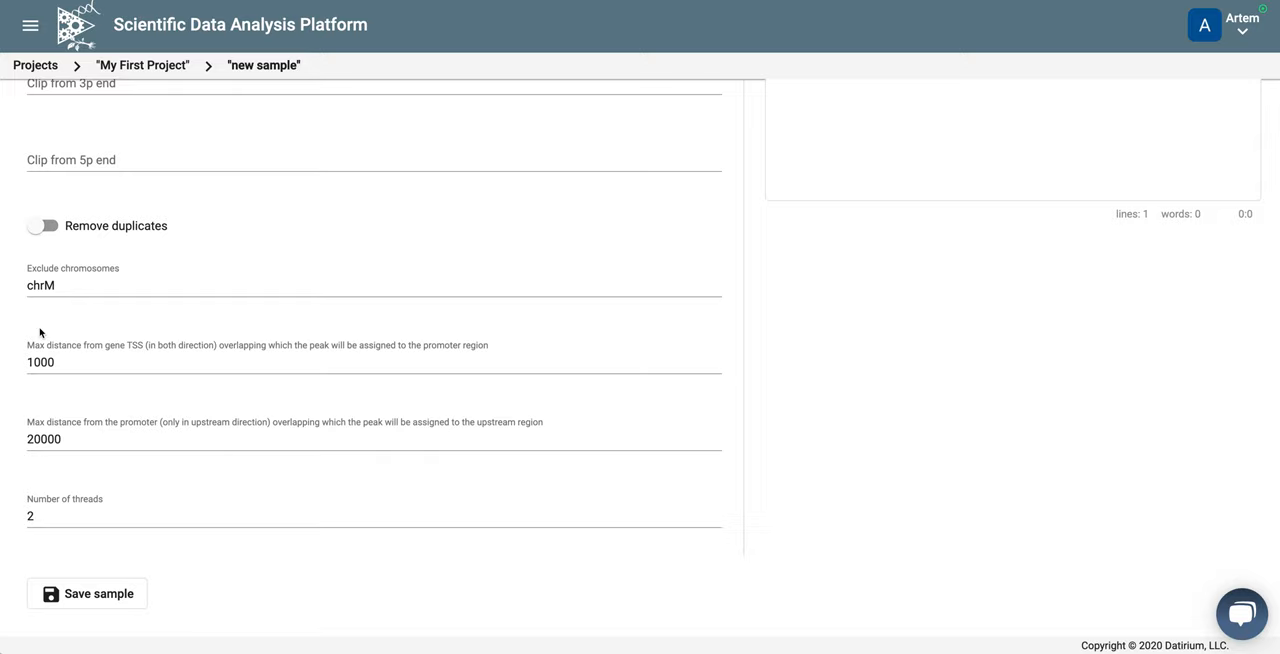
mouse_move(36, 264)
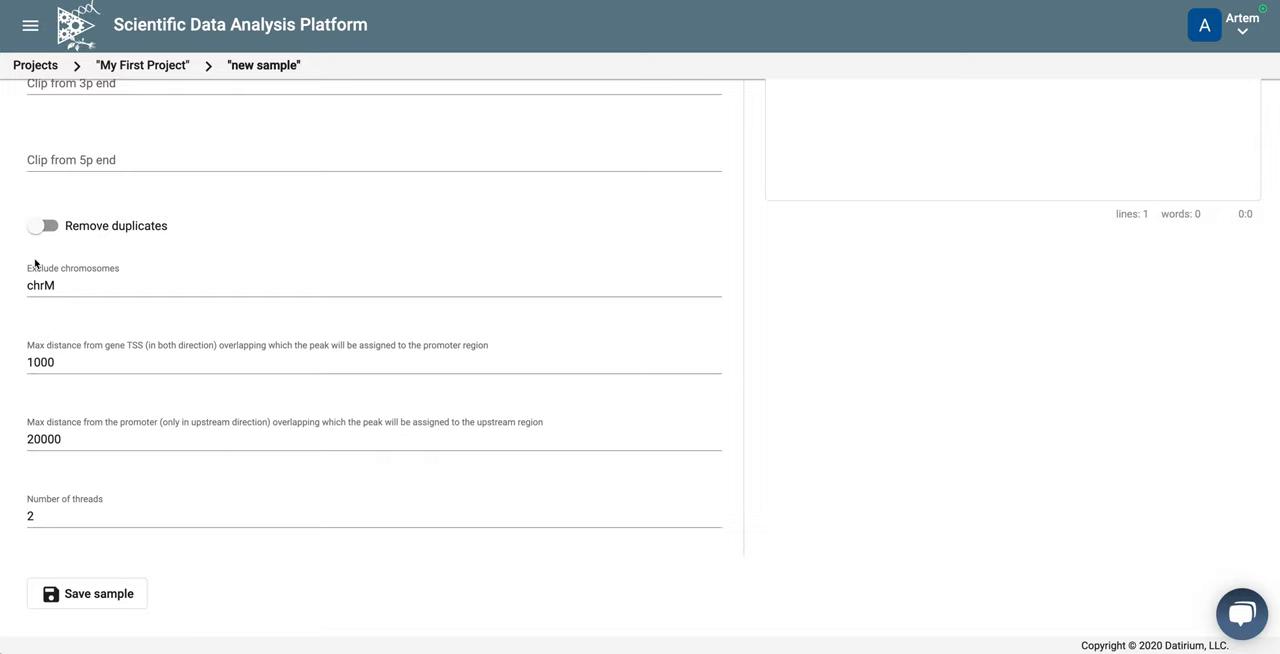
mouse_move(60, 284)
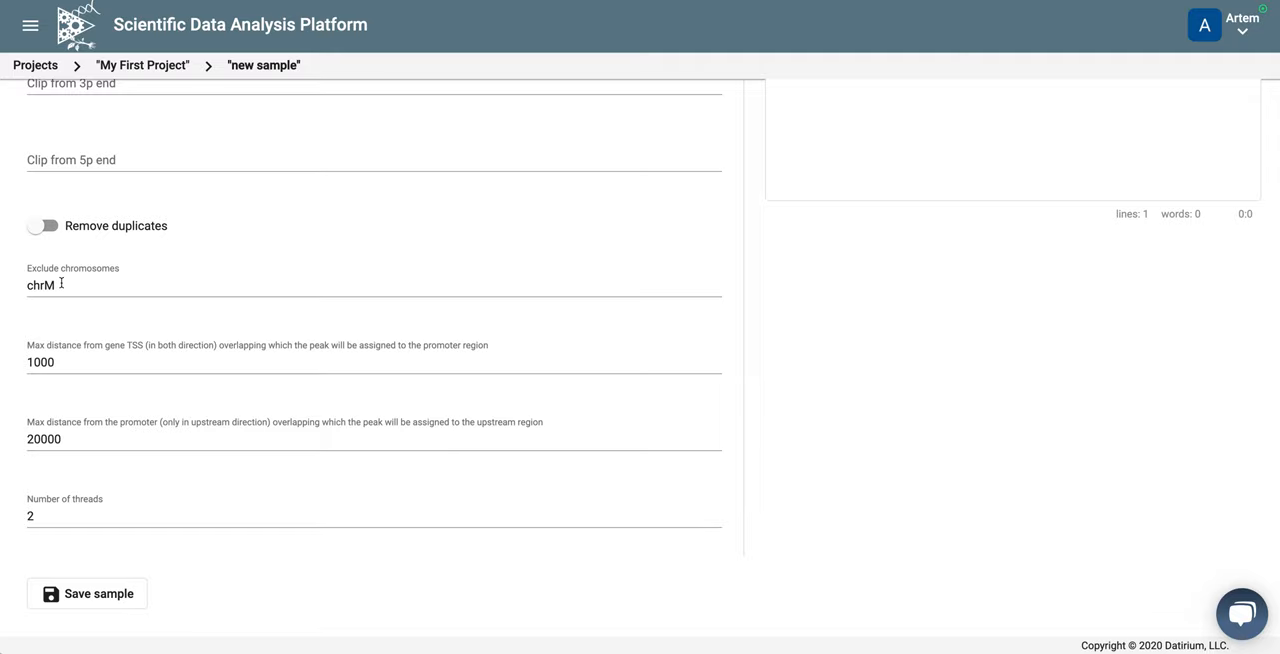
mouse_move(98, 356)
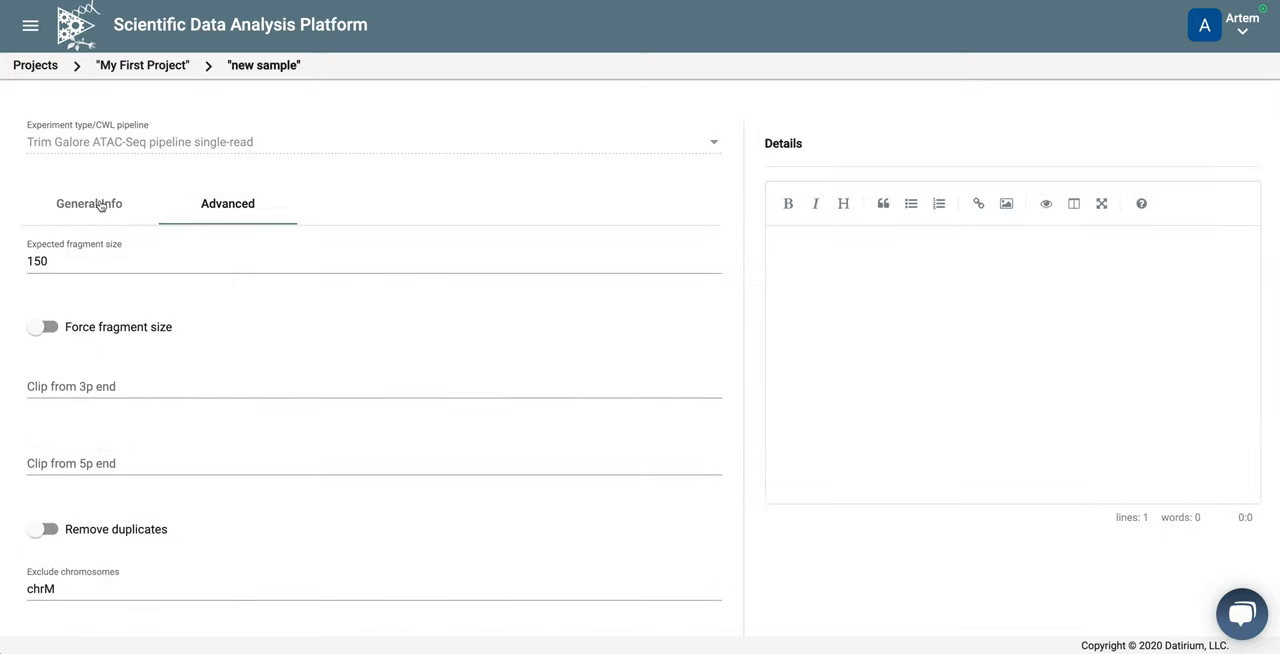
Save the Activated ATAC 5h rep2 sample so its analysis starts running
scroll(down, 3)
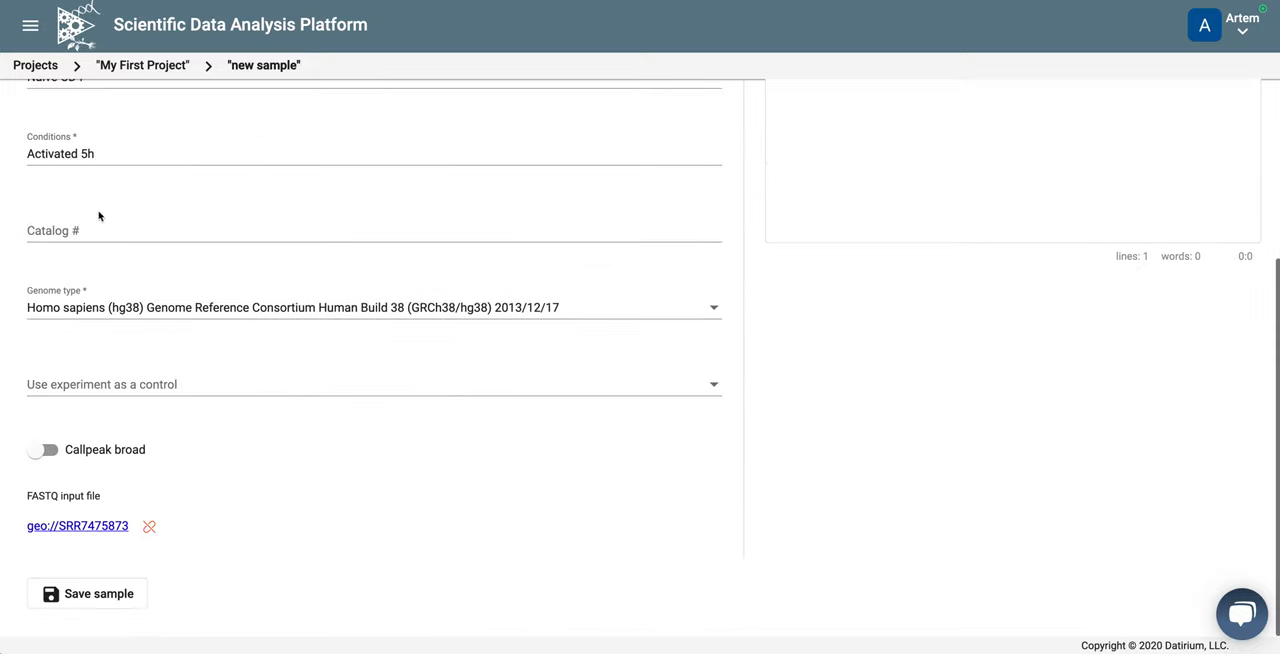
mouse_move(88, 592)
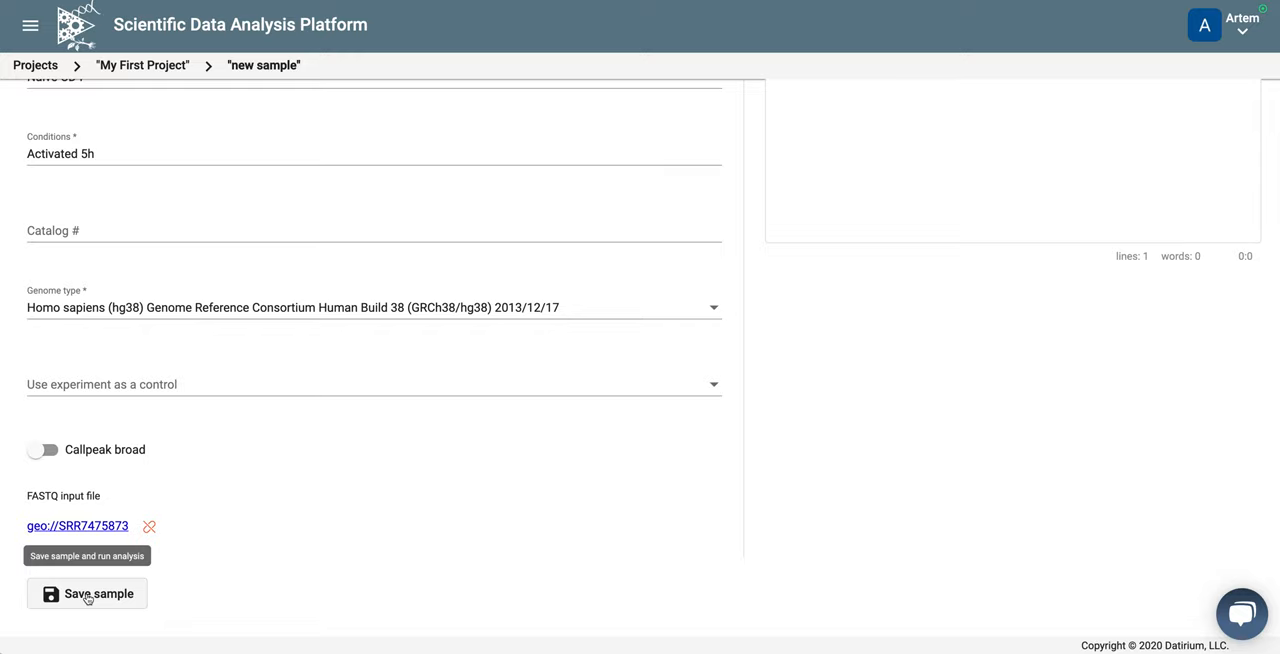
click(88, 592)
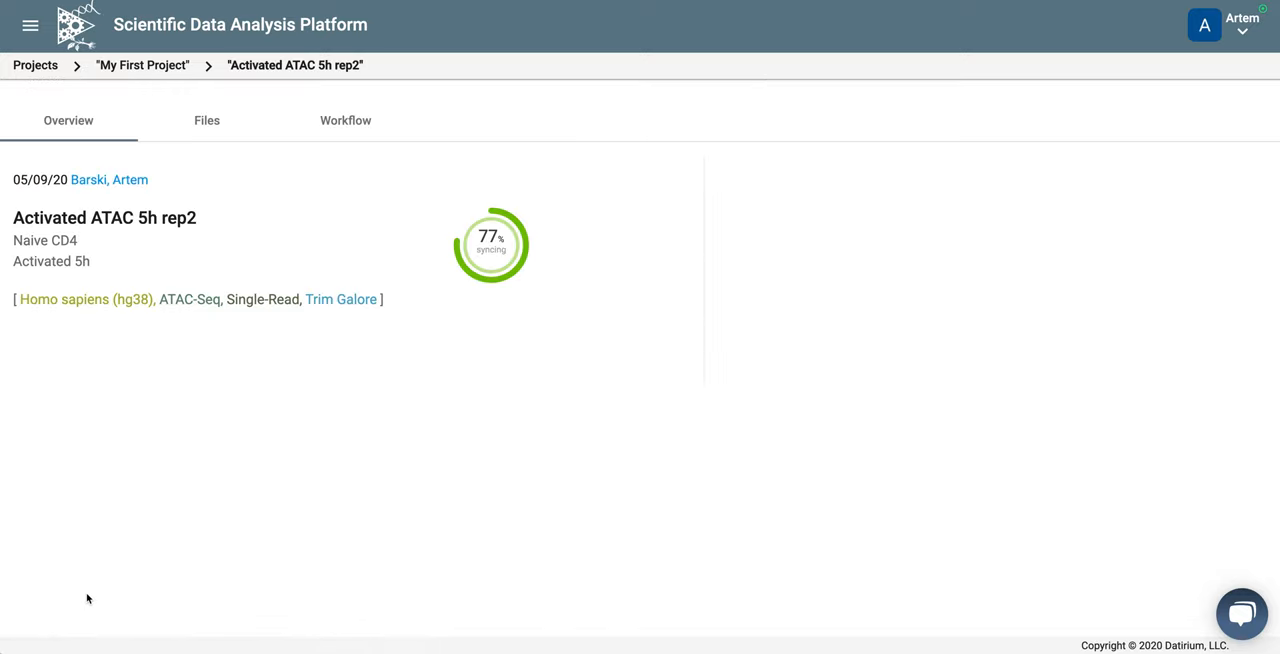